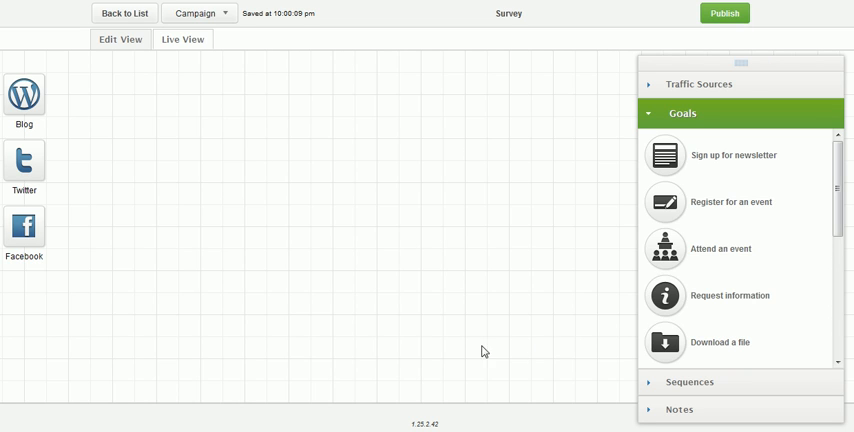
mouse_move(281, 168)
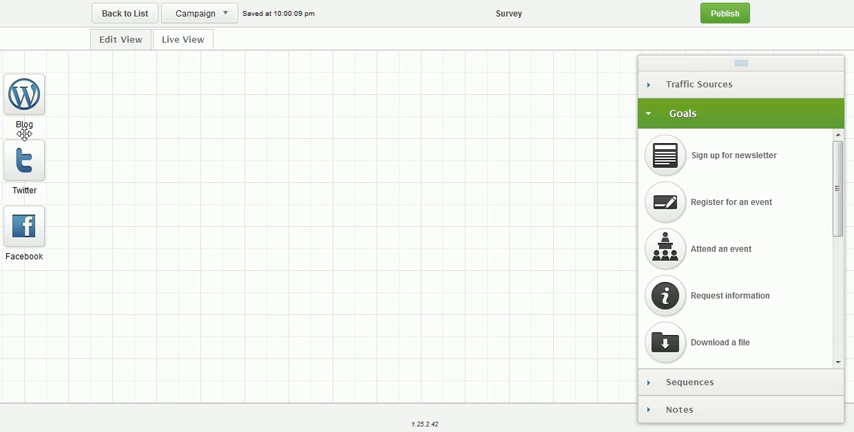
mouse_move(24, 190)
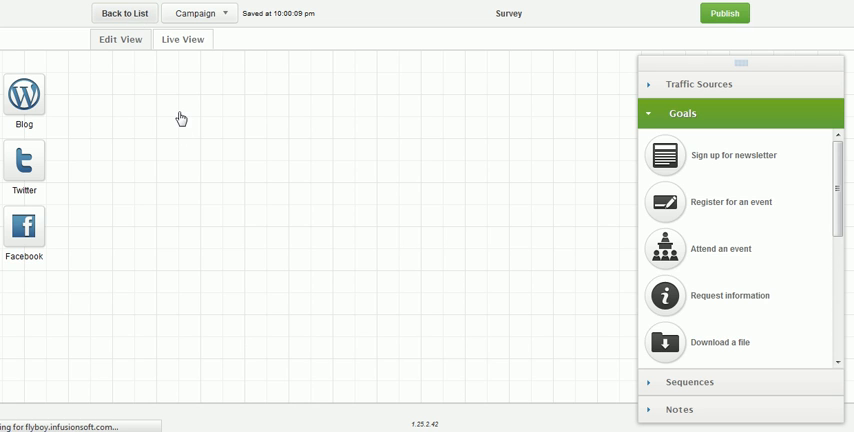
Return to the campaigns list and reload it via Marketing > Campaign Builder
left_click(124, 13)
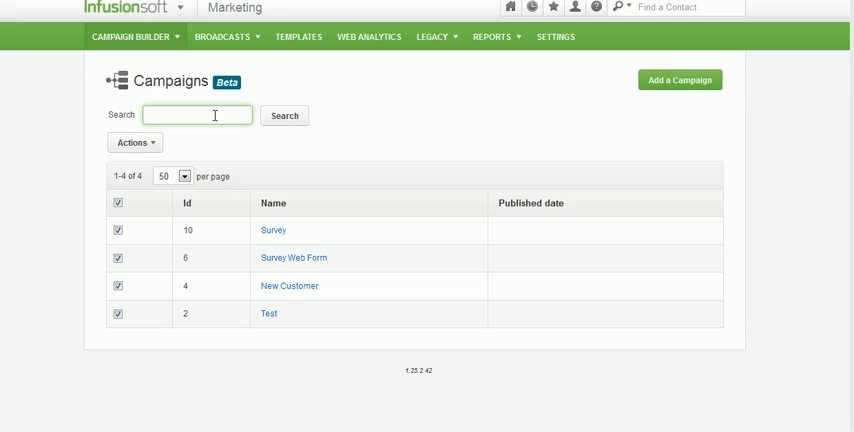
mouse_move(152, 37)
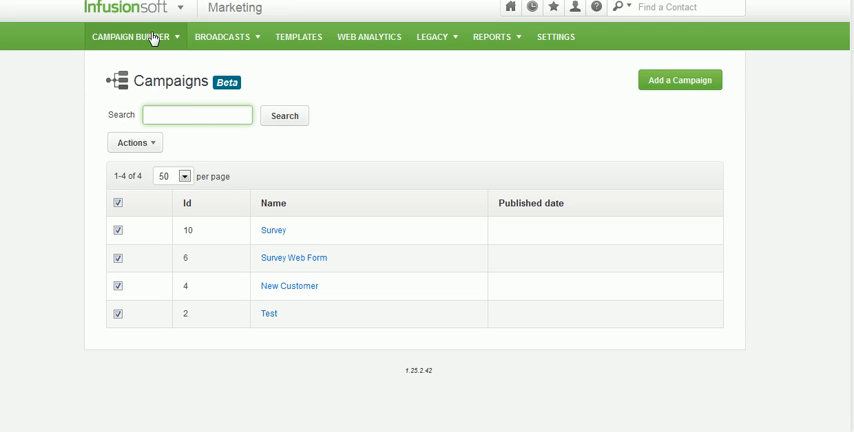
left_click(196, 114)
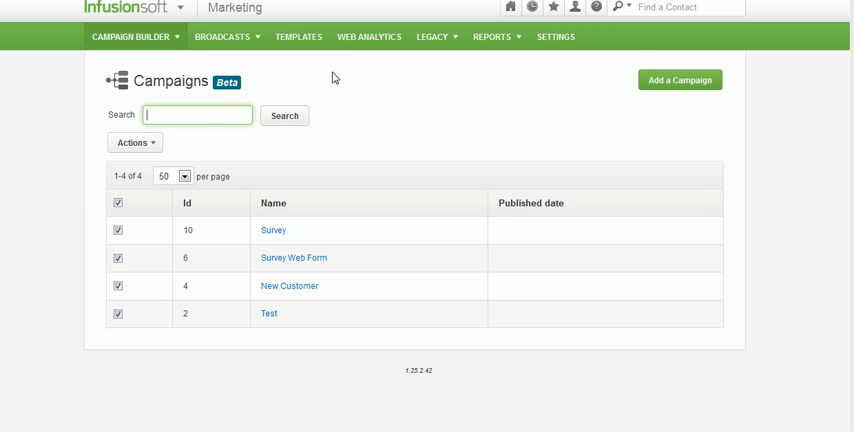
left_click(176, 8)
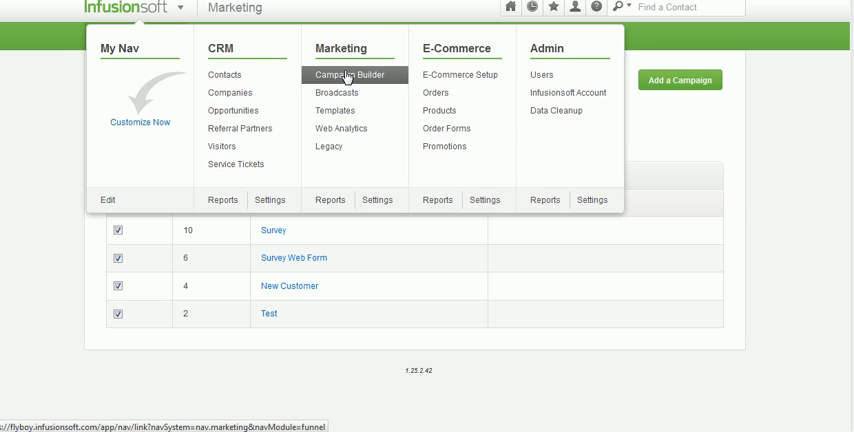
left_click(351, 75)
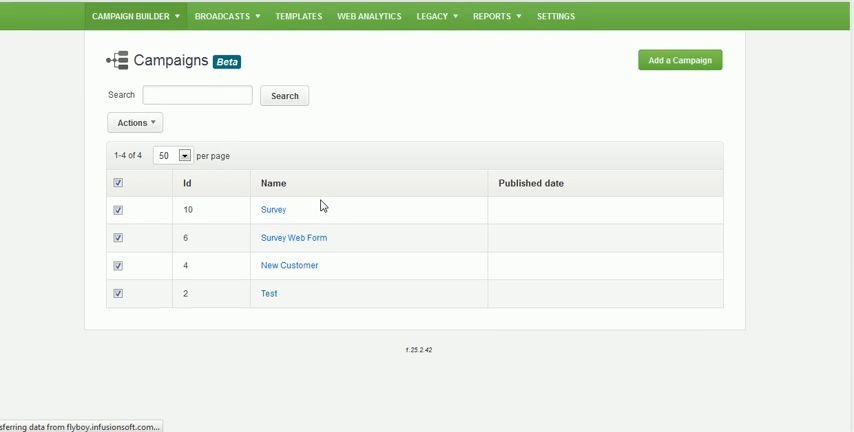
Open the Survey campaign and expand the Goals palette
left_click(272, 209)
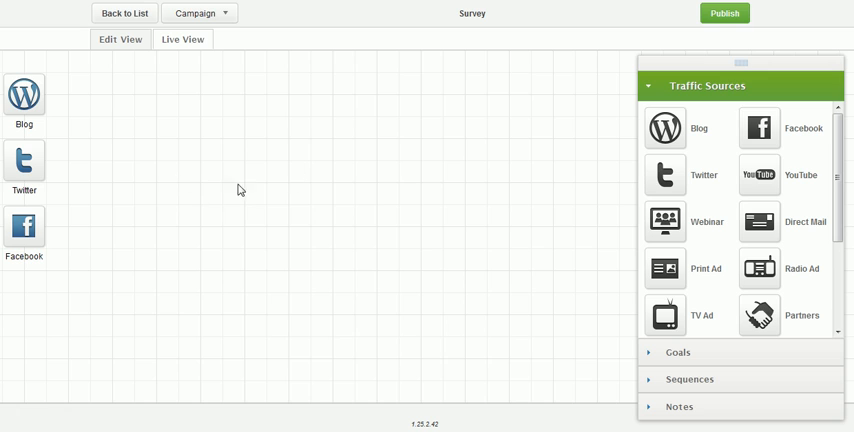
mouse_move(463, 238)
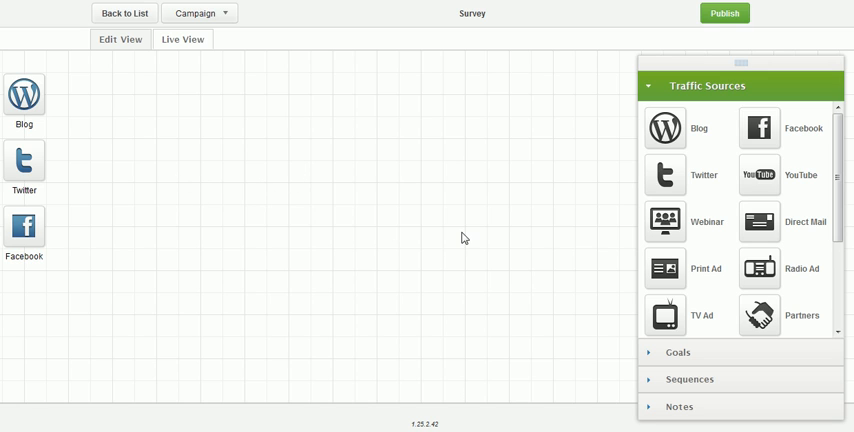
mouse_move(222, 200)
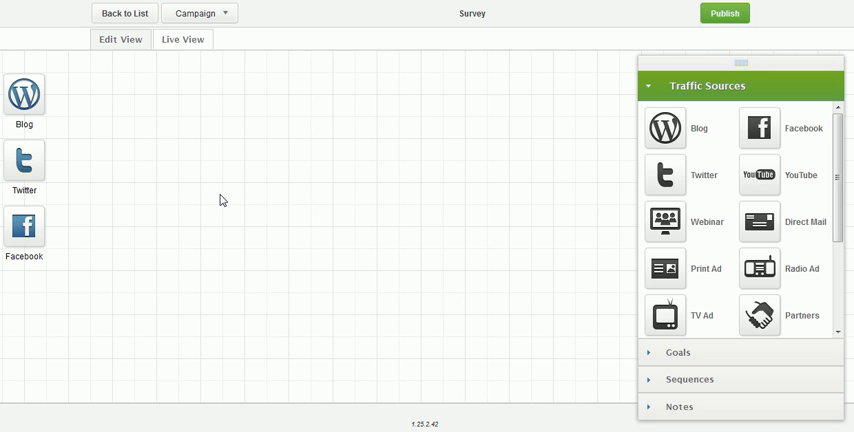
mouse_move(330, 206)
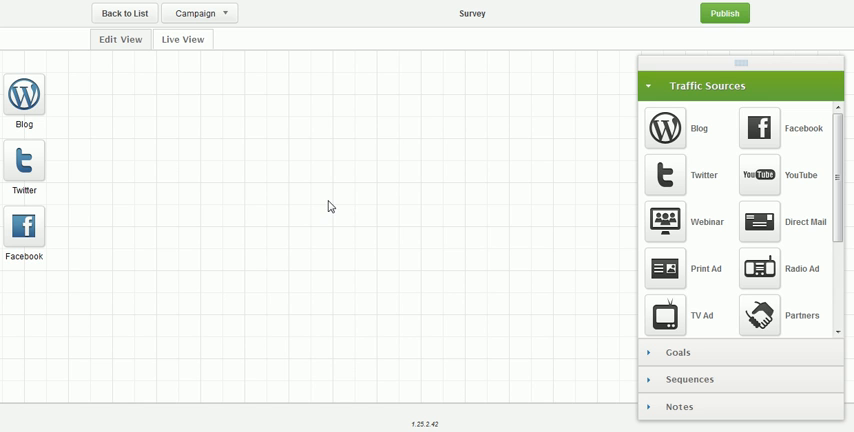
mouse_move(628, 307)
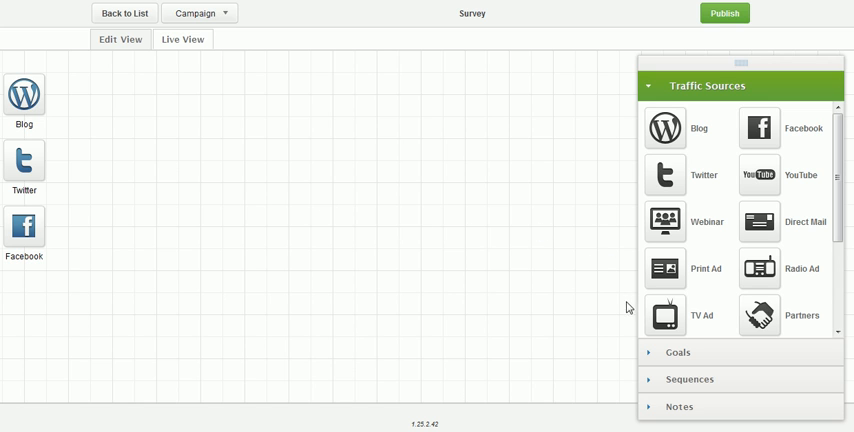
left_click(678, 352)
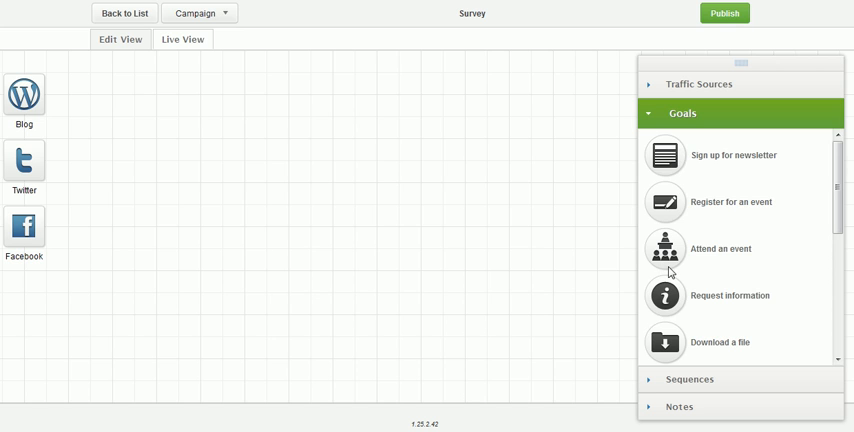
Place a newsletter goal beside the traffic sources, name it Survey, and save it as Web Form submitted
left_click_drag(665, 155, 215, 150)
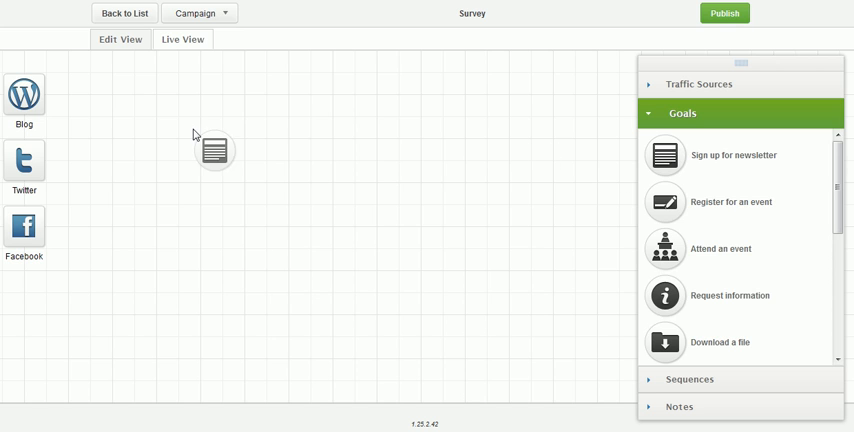
left_click_drag(665, 155, 135, 160)
type("S")
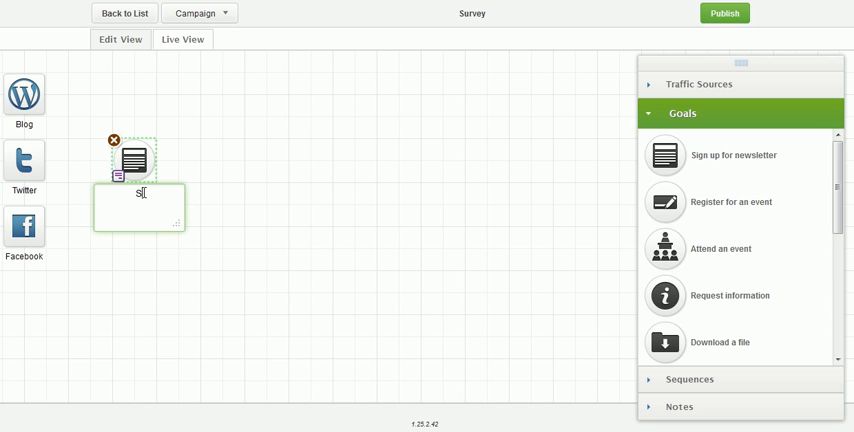
type("urvey")
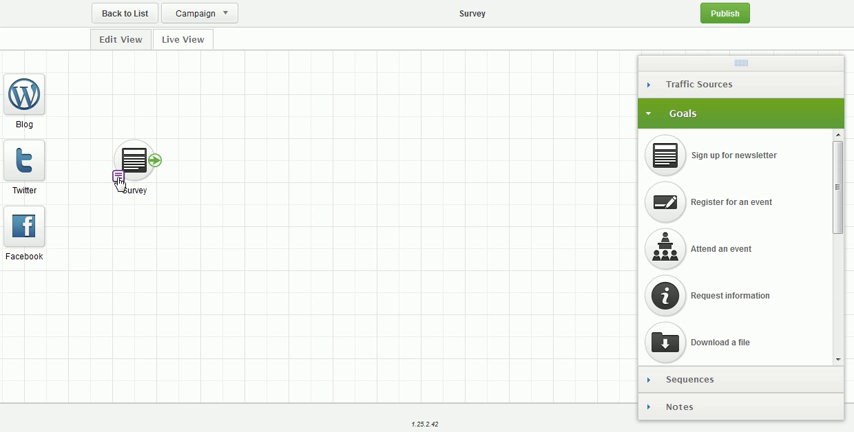
left_click(155, 161)
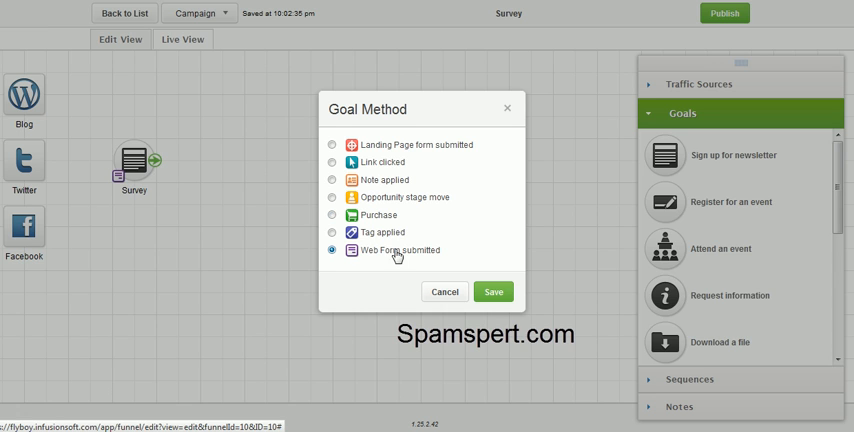
left_click(493, 291)
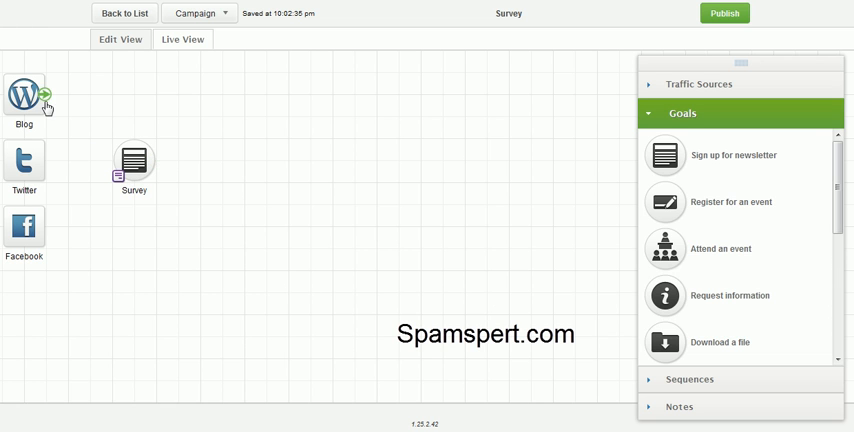
Connect the Blog traffic source to the Survey goal
left_click_drag(45, 93, 112, 162)
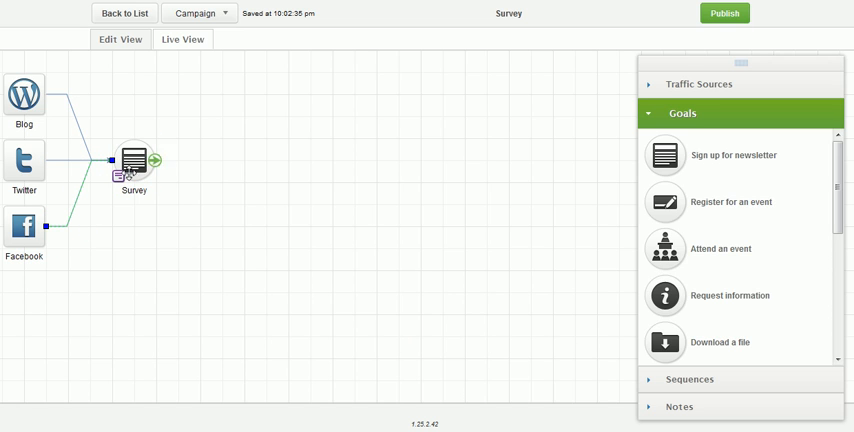
mouse_move(557, 249)
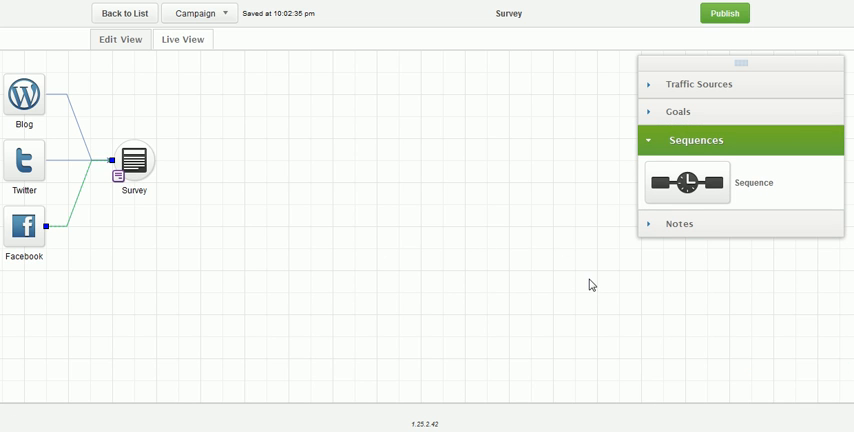
Place a new sequence after the Survey goal and name it Happy
left_click_drag(686, 182, 342, 96)
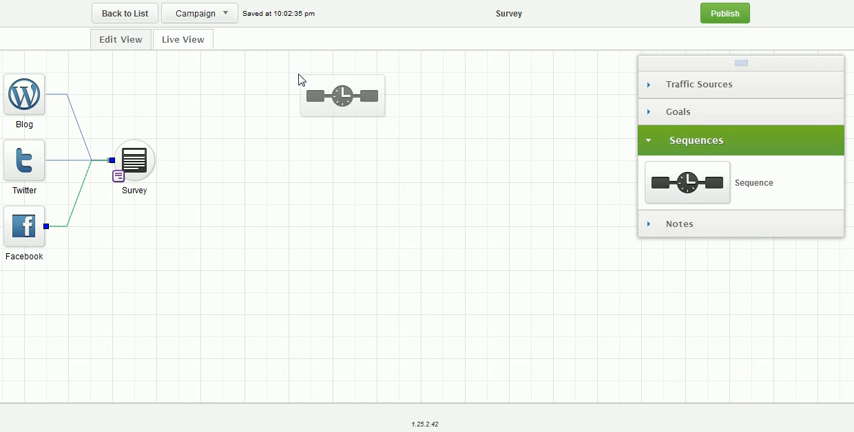
left_click_drag(686, 182, 266, 72)
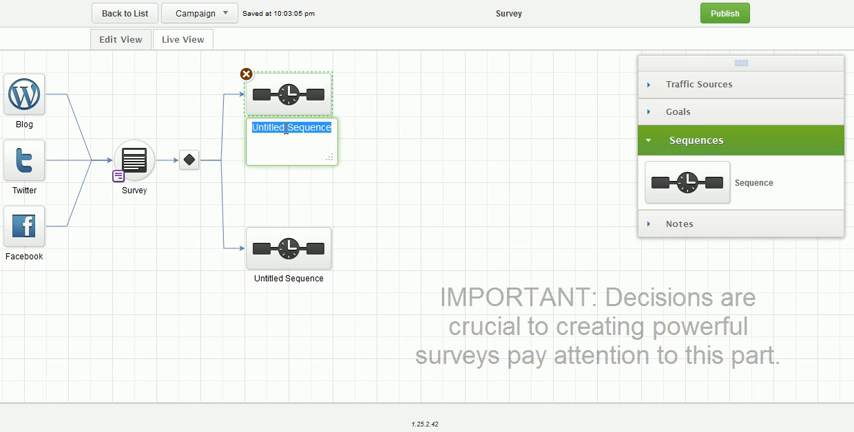
type("Happy")
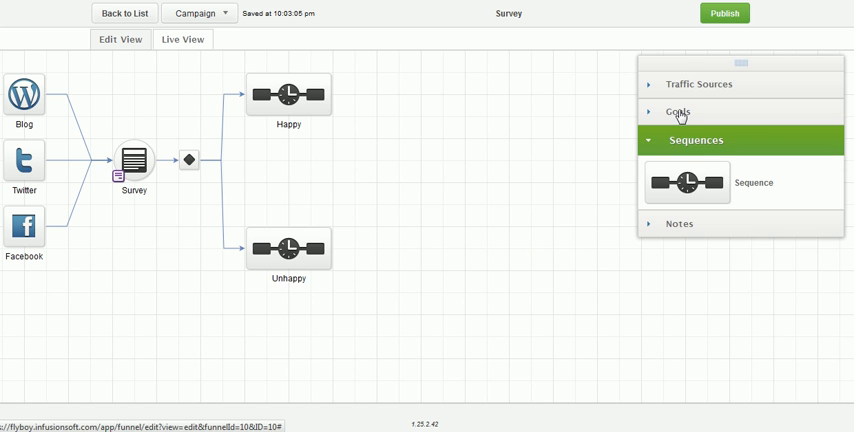
Add a Call goal after Unhappy and save Note applied as its method
left_click(678, 111)
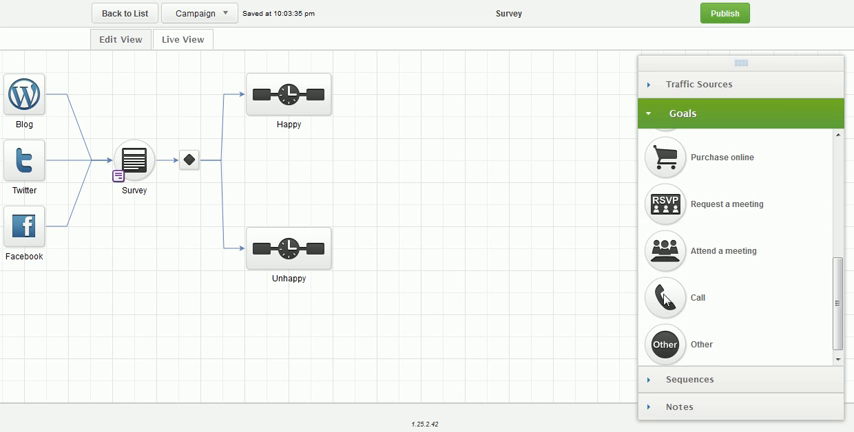
left_click_drag(665, 297, 420, 248)
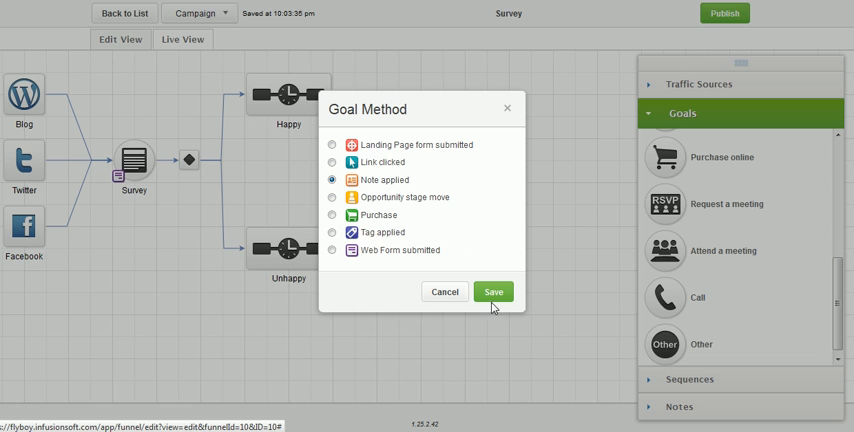
left_click(493, 291)
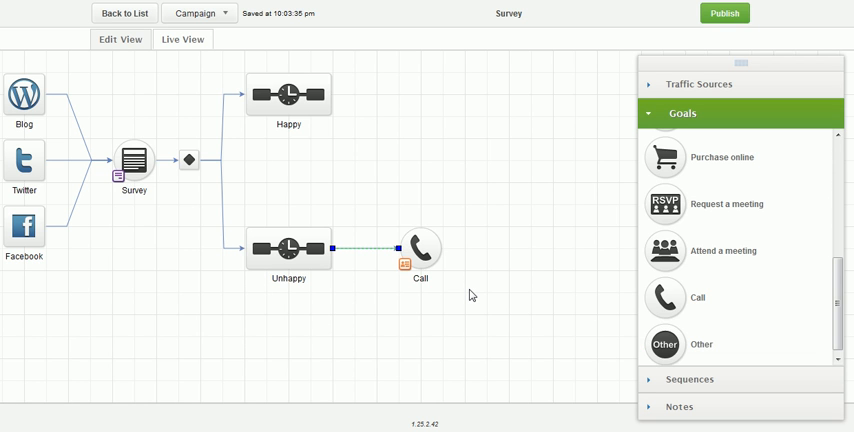
mouse_move(424, 291)
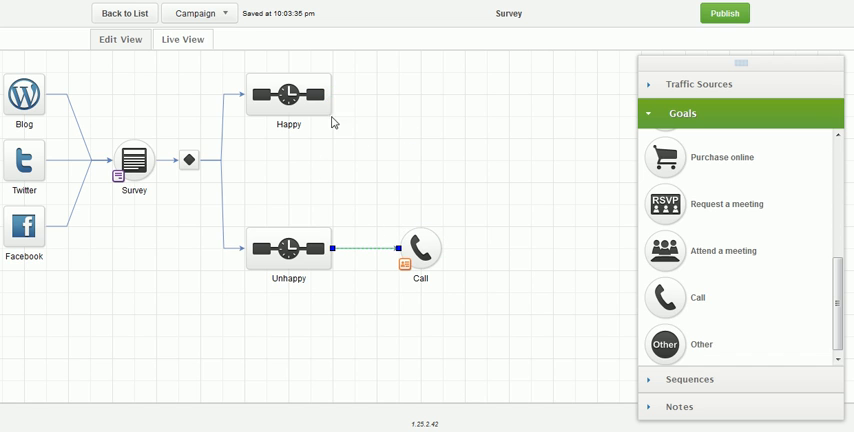
Place a newsletter sign-up goal after Happy and rename it Testimonial
scroll("down", 3)
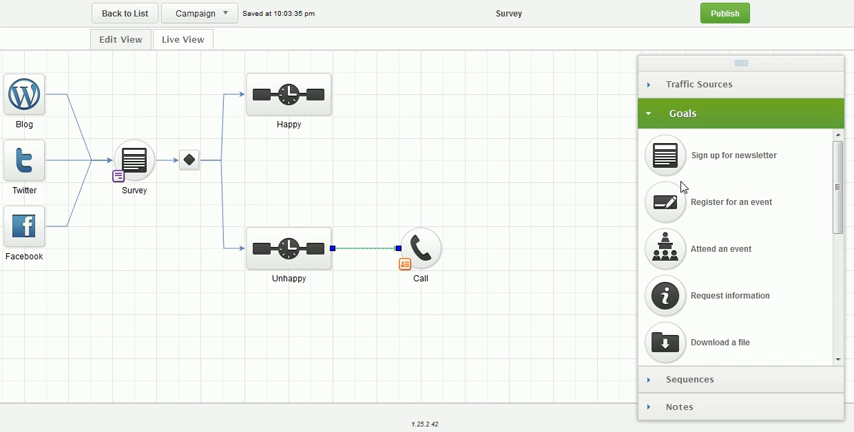
left_click_drag(665, 155, 418, 93)
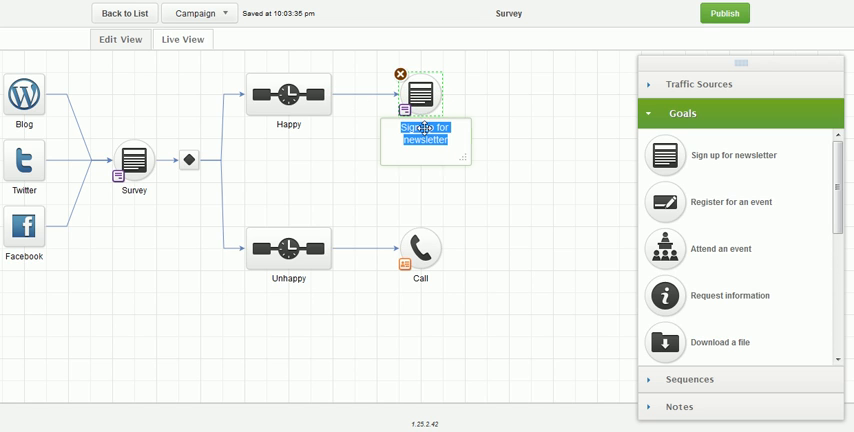
type("Test")
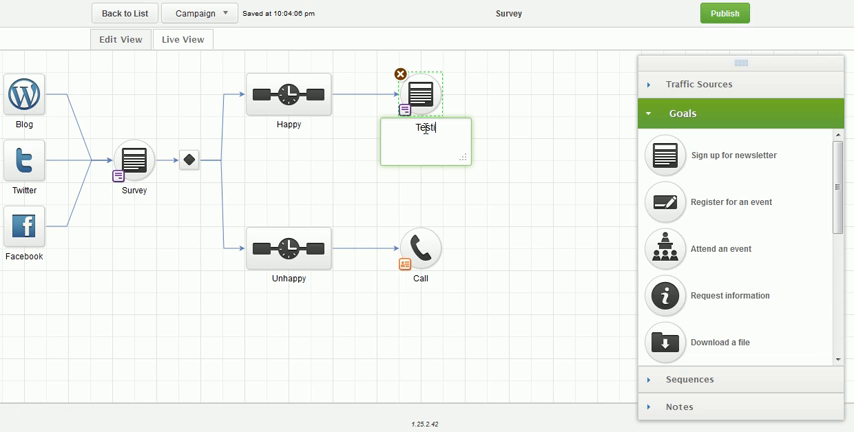
type("Testimonial")
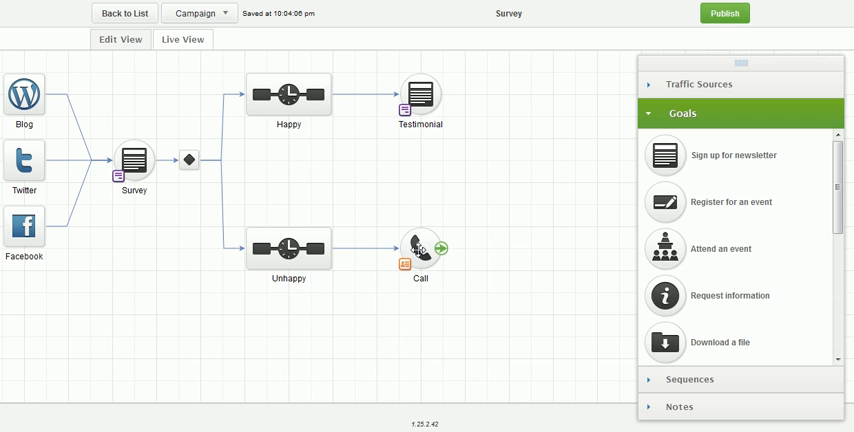
Open the Survey web form editor and add a Radio field below Email
left_click(134, 160)
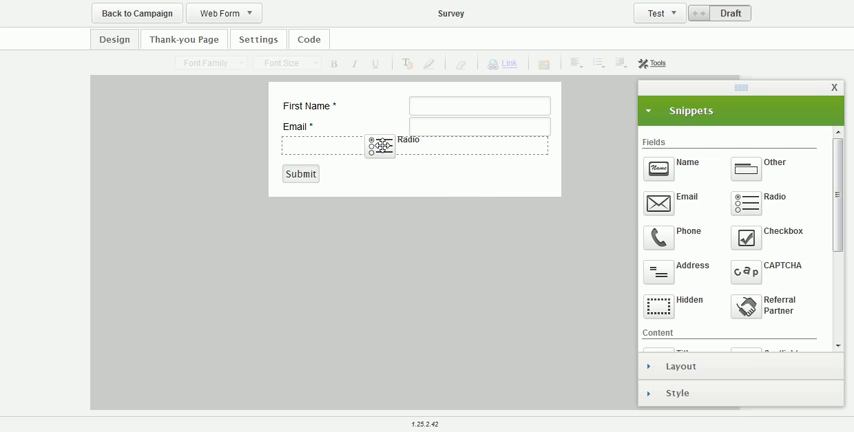
left_click(381, 144)
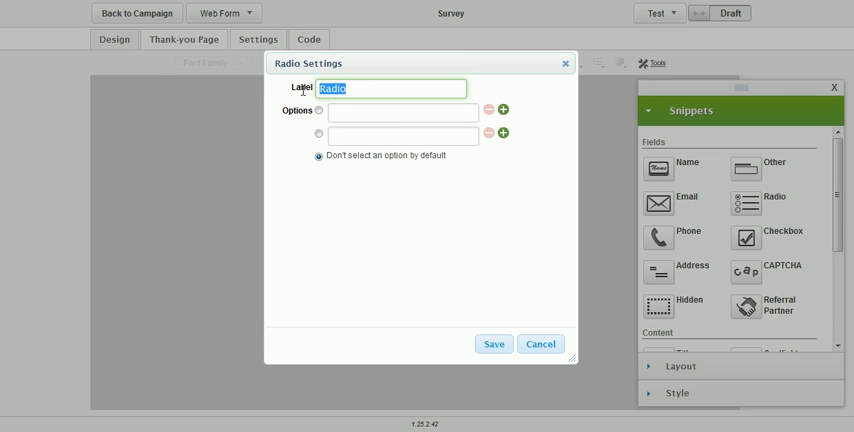
Label the radio question 'Are you happy?' with answers yes and no, and save
type("Are you happy")
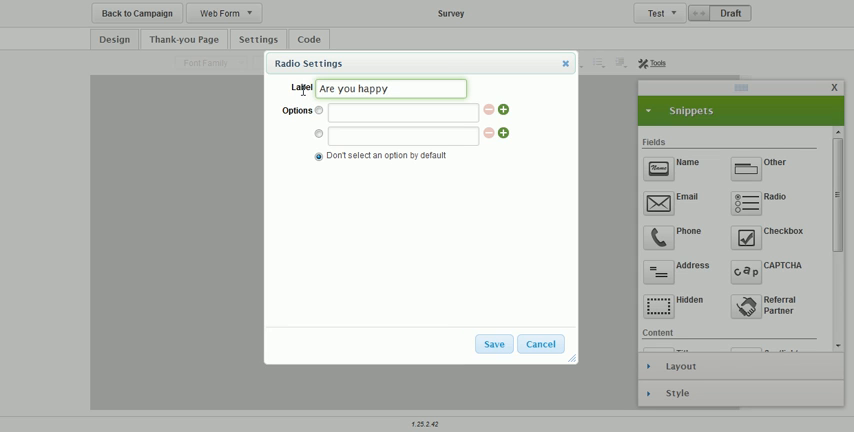
type("?")
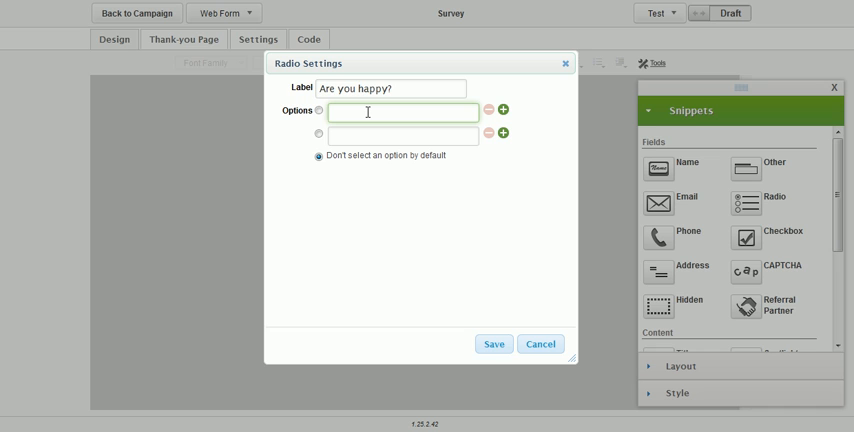
type("yes")
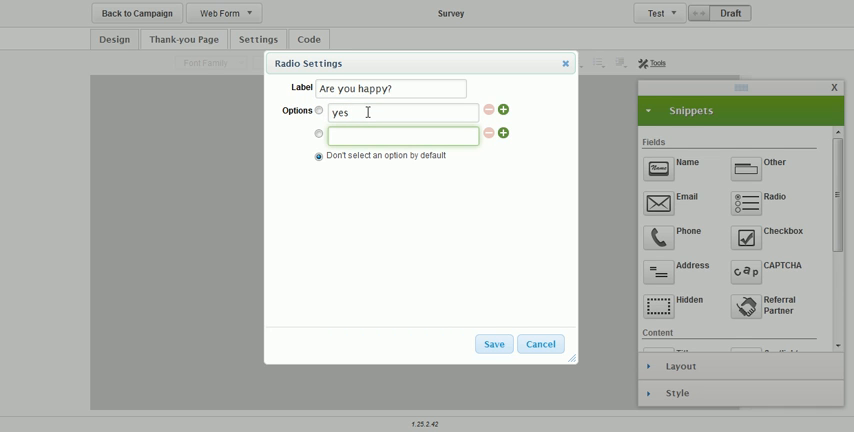
type("no")
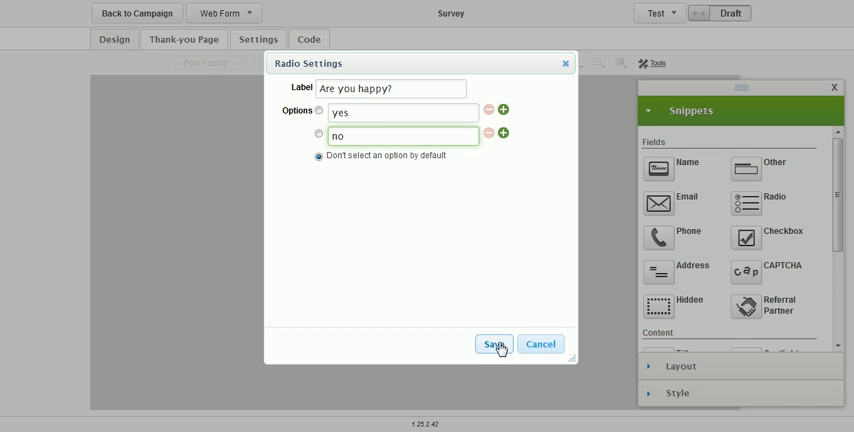
left_click(493, 343)
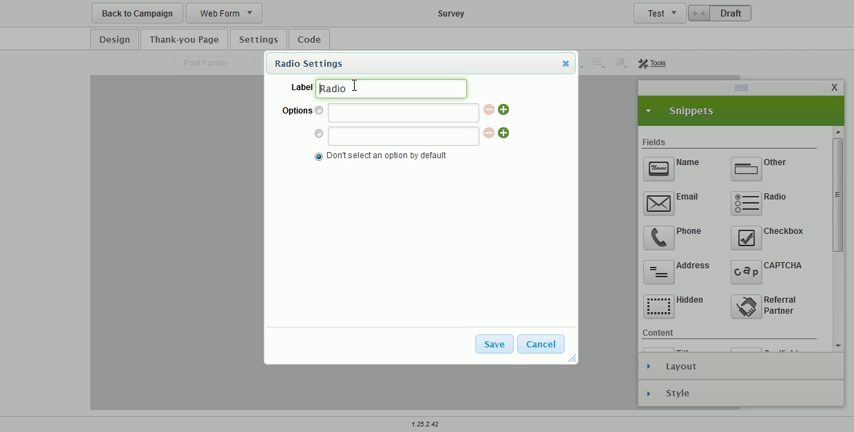
Label a second radio question 'Test question' with answers yes, no and sort of, and save
type("Test question")
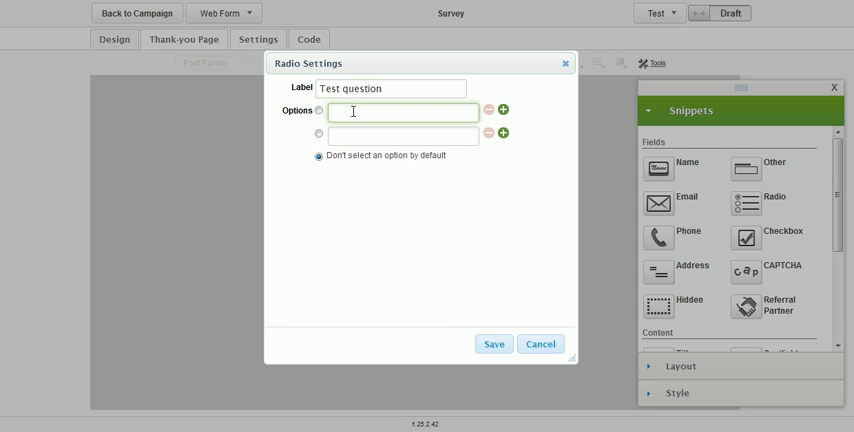
type("yes")
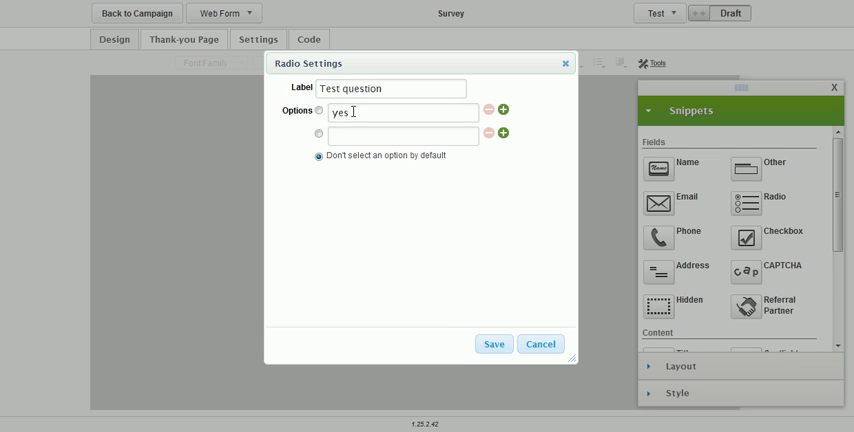
type("no")
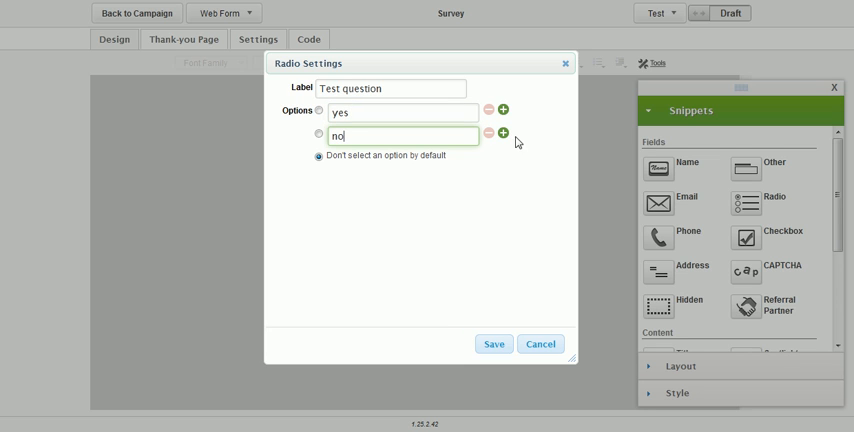
left_click(503, 132)
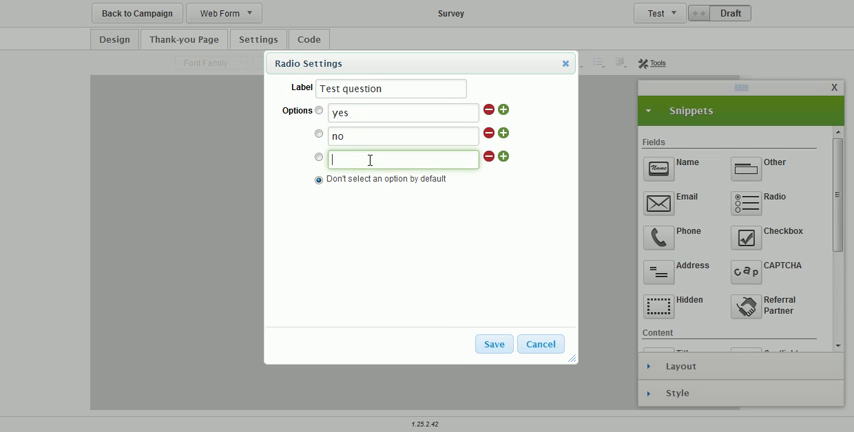
type("sort of")
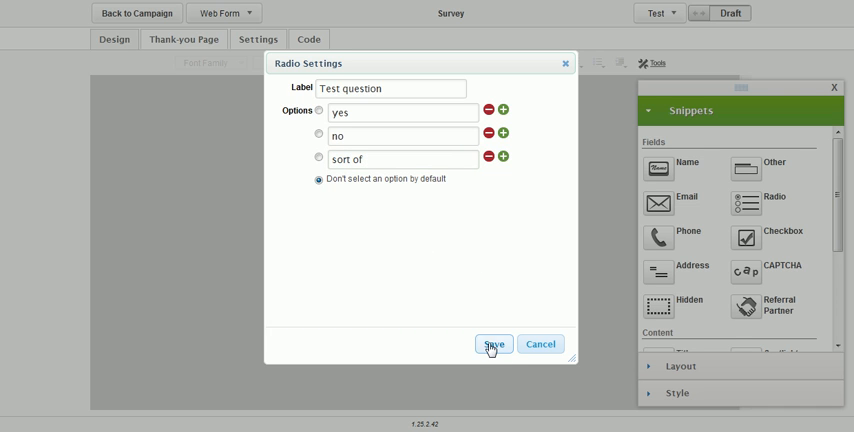
left_click(493, 343)
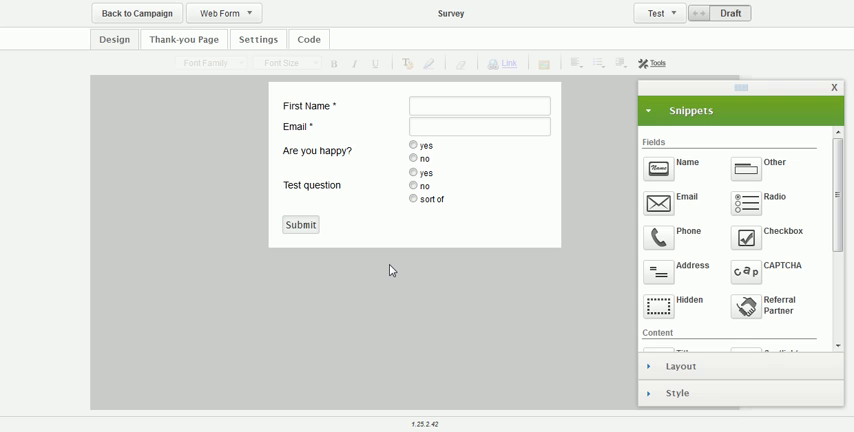
mouse_move(399, 252)
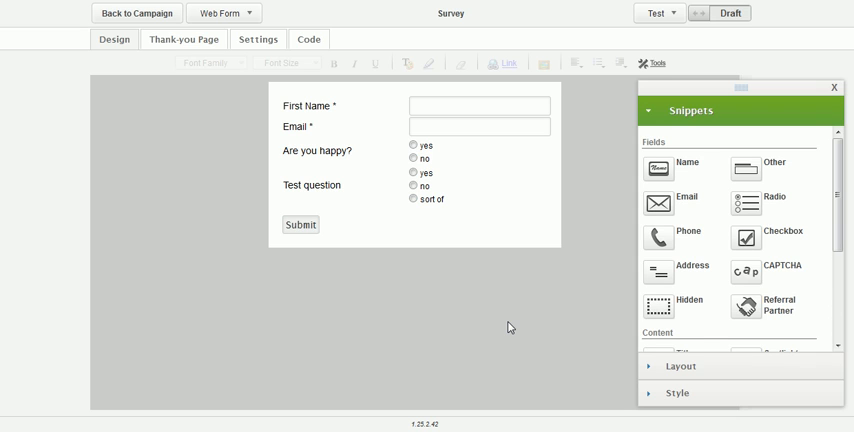
mouse_move(580, 356)
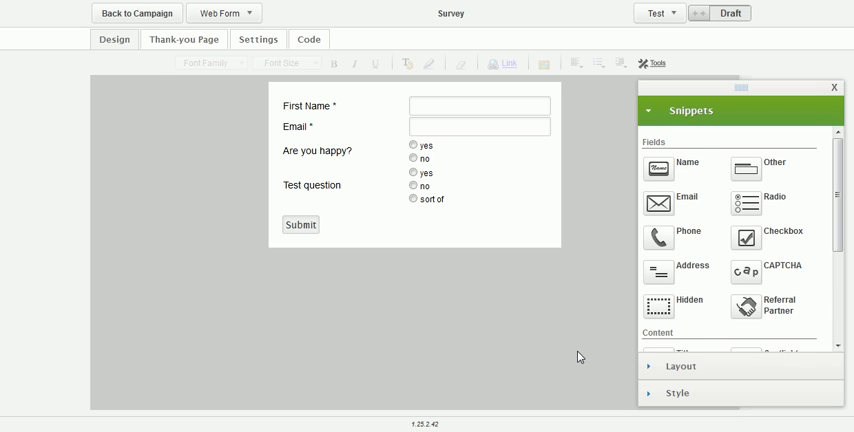
mouse_move(471, 187)
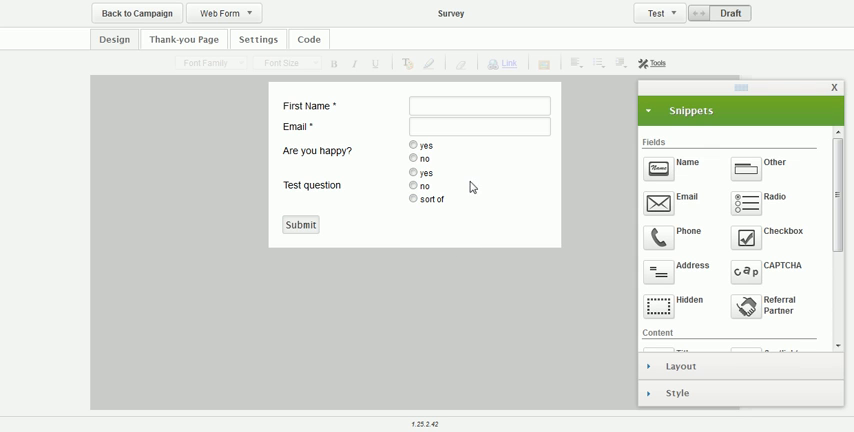
mouse_move(540, 242)
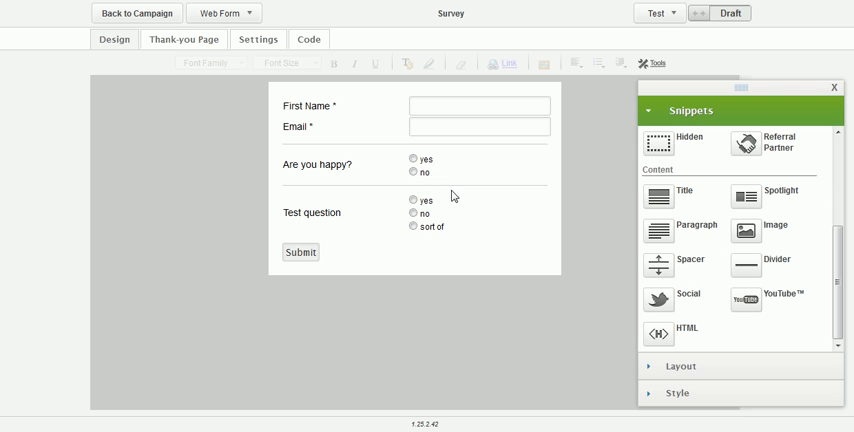
mouse_move(515, 259)
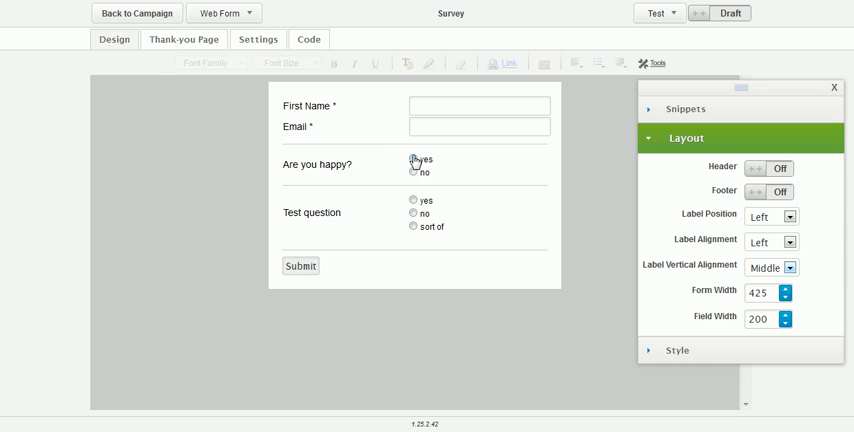
mouse_move(762, 193)
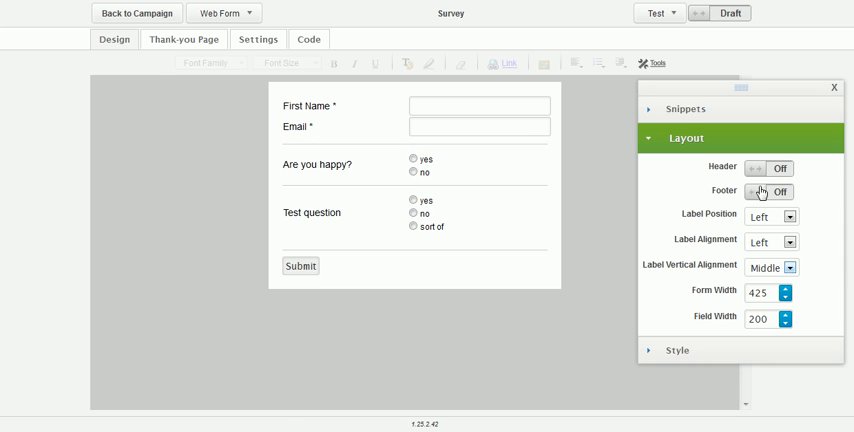
Set the Survey form's Label Position to Above so labels sit over their fields
left_click(789, 217)
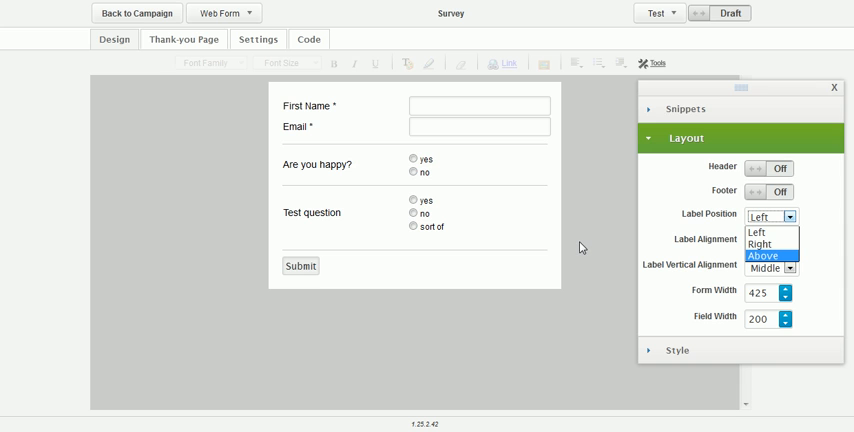
left_click(763, 255)
type("300")
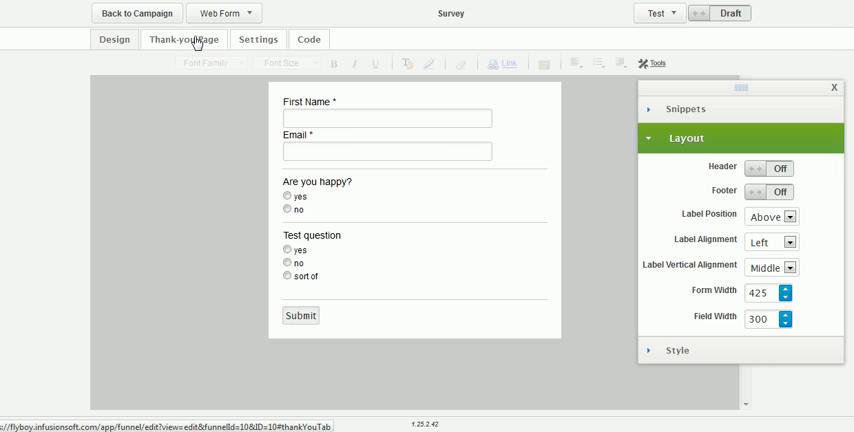
Review the thank-you page, switch the Survey form from Draft to Ready, and return to the campaign
left_click(183, 39)
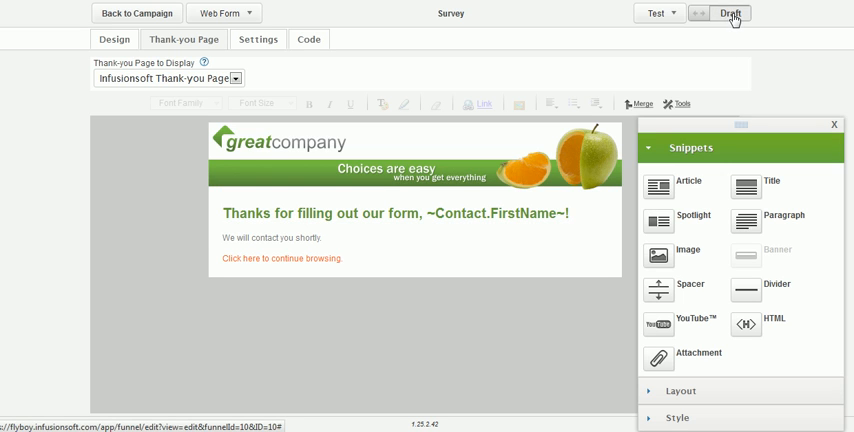
left_click(731, 13)
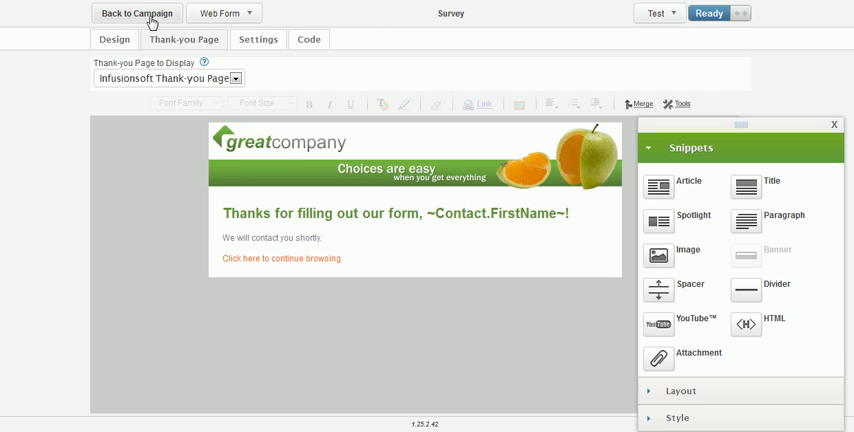
left_click(136, 13)
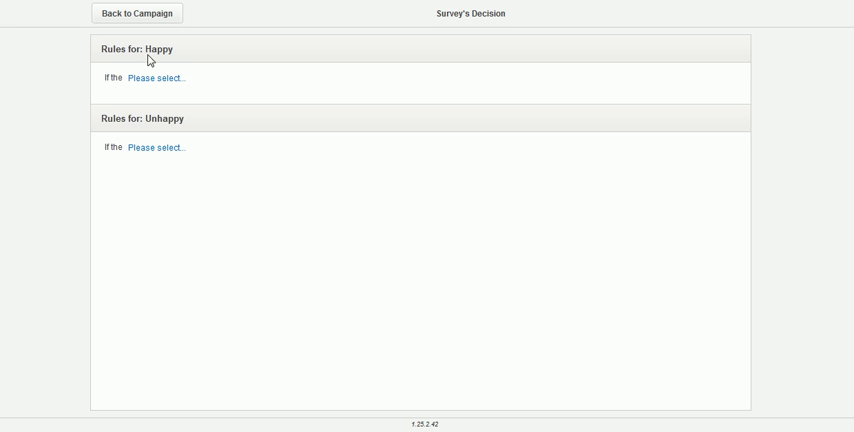
Set the Happy rule to Form Submission's option 'Are you happy? - yes' is selected
double_click(162, 49)
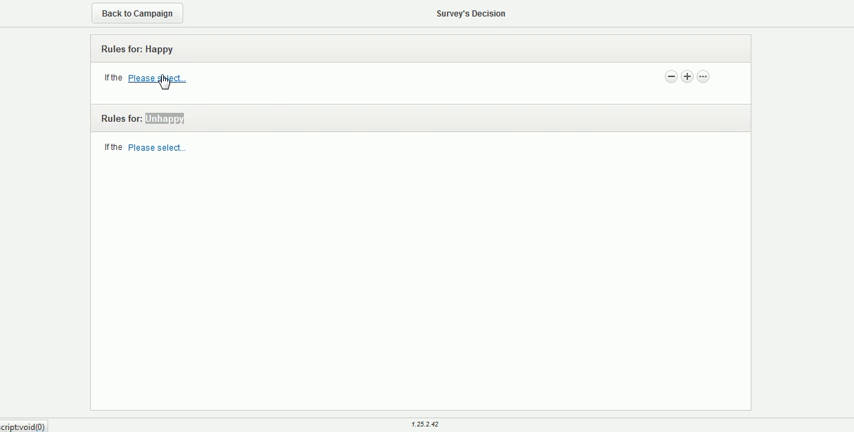
left_click(156, 78)
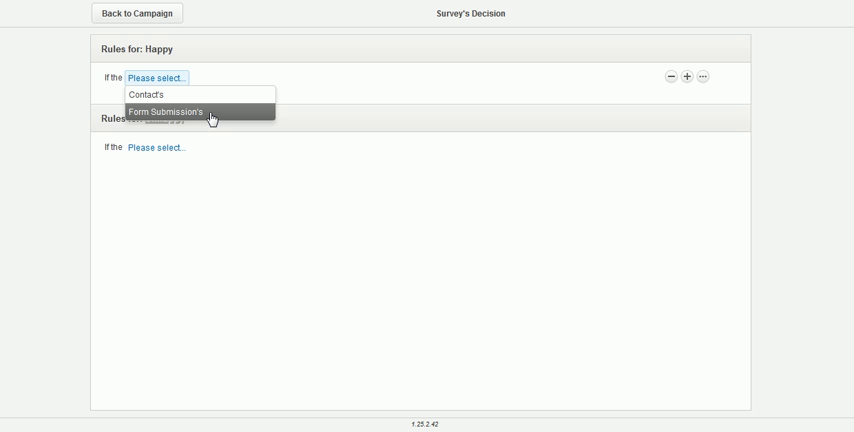
left_click(170, 100)
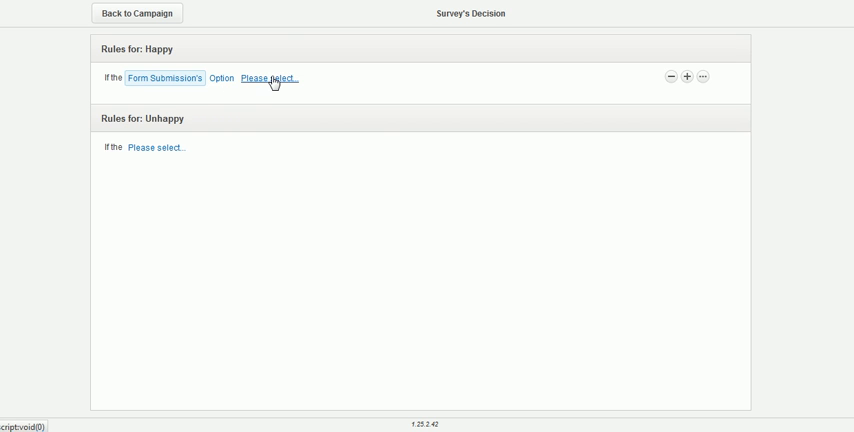
left_click(269, 78)
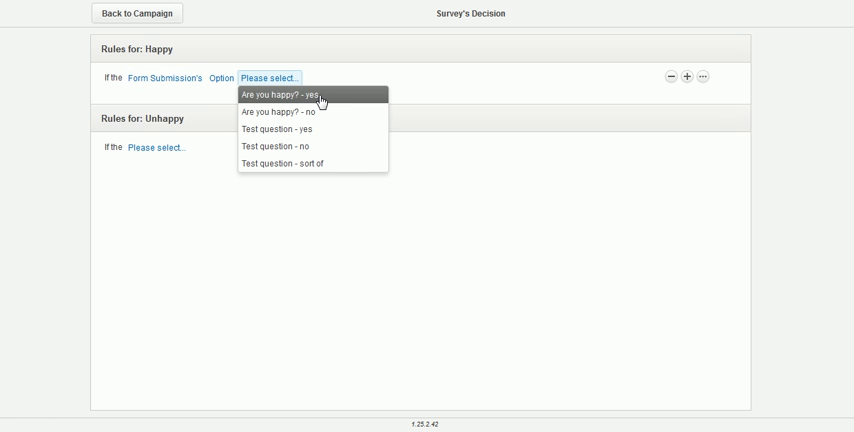
left_click(290, 93)
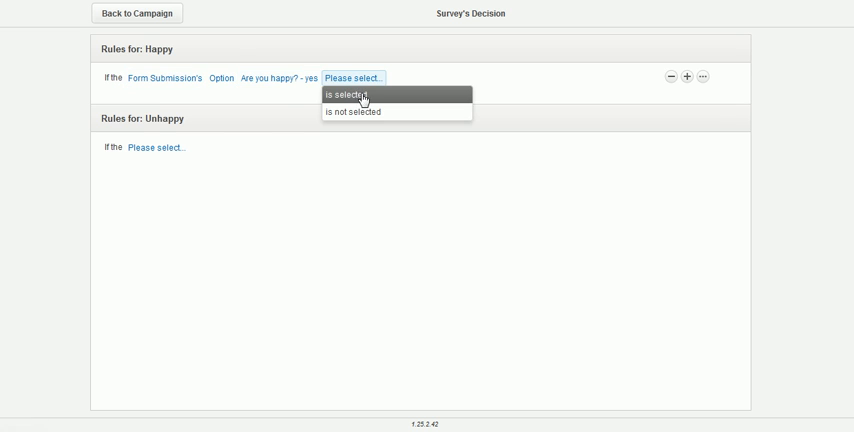
left_click(340, 94)
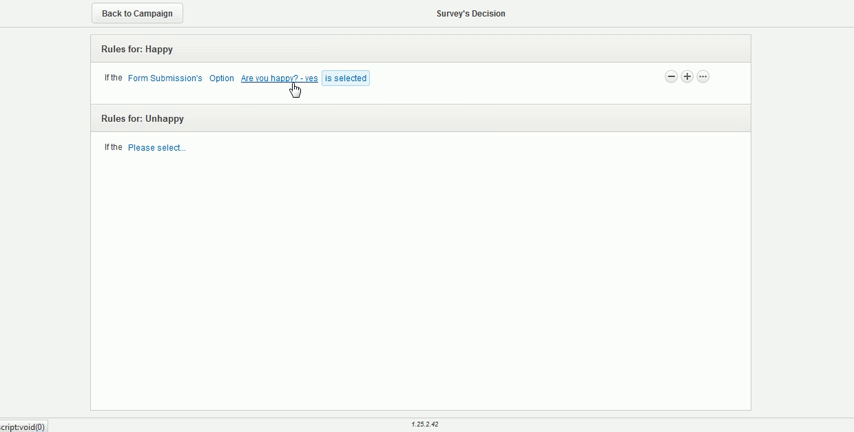
mouse_move(393, 95)
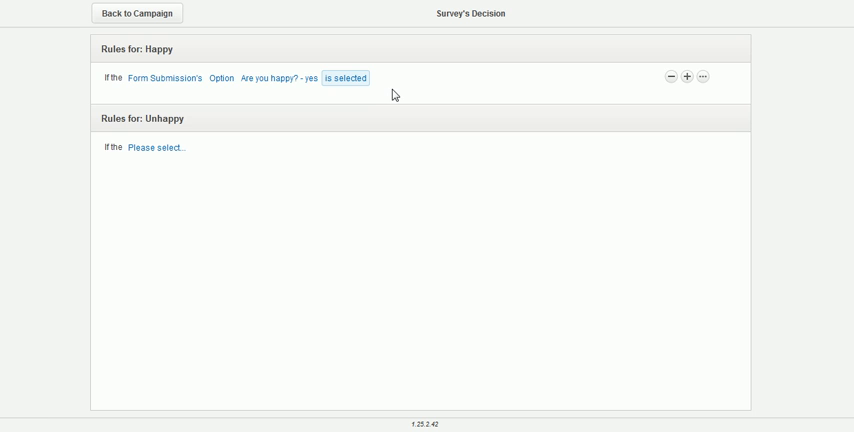
double_click(159, 49)
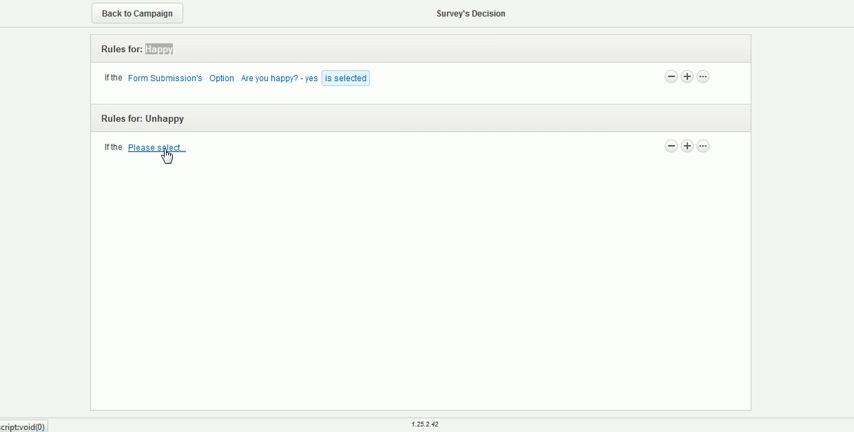
Set the Unhappy rule to Form Submission's option 'Are you happy? - no' is selected
left_click(157, 148)
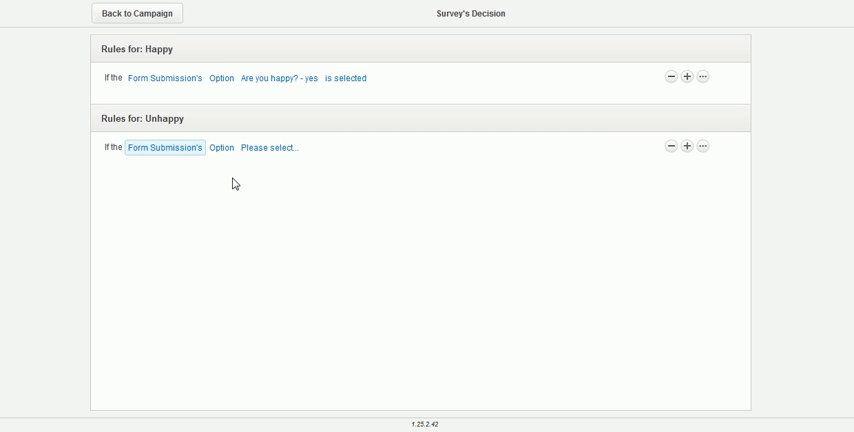
left_click(269, 147)
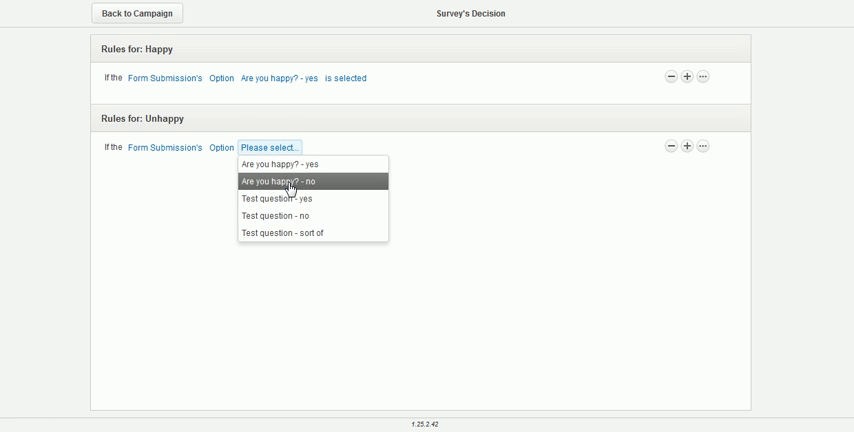
left_click(289, 181)
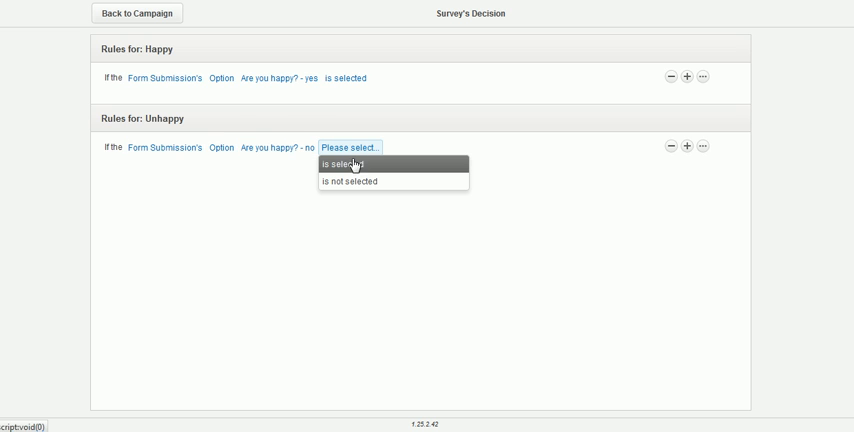
left_click(344, 163)
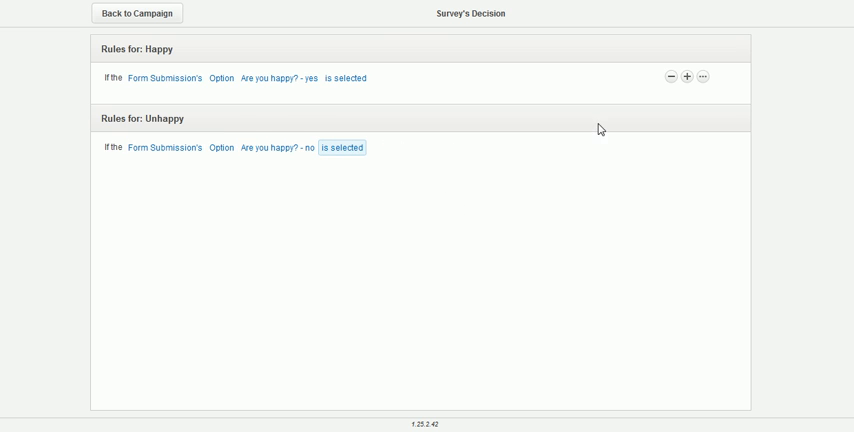
Add an OR condition to Unhappy: 'Test question - no' is selected
left_click(688, 148)
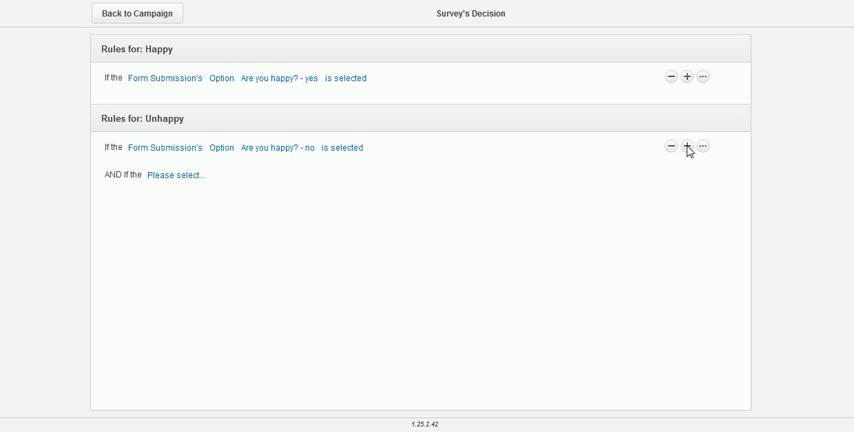
mouse_move(688, 148)
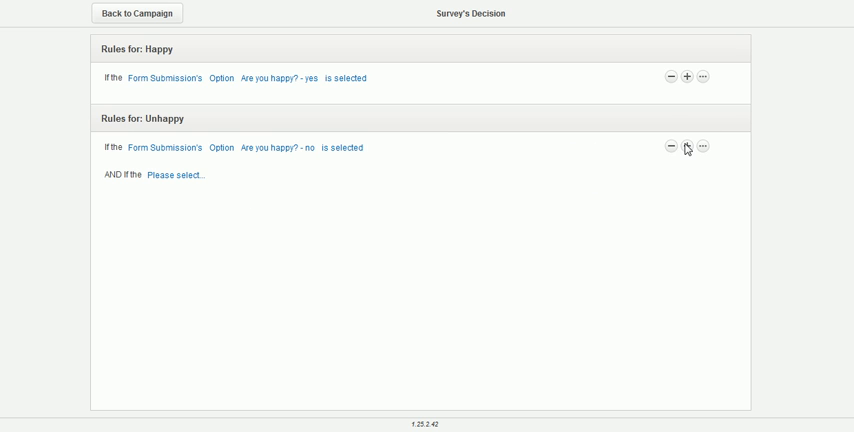
mouse_move(665, 153)
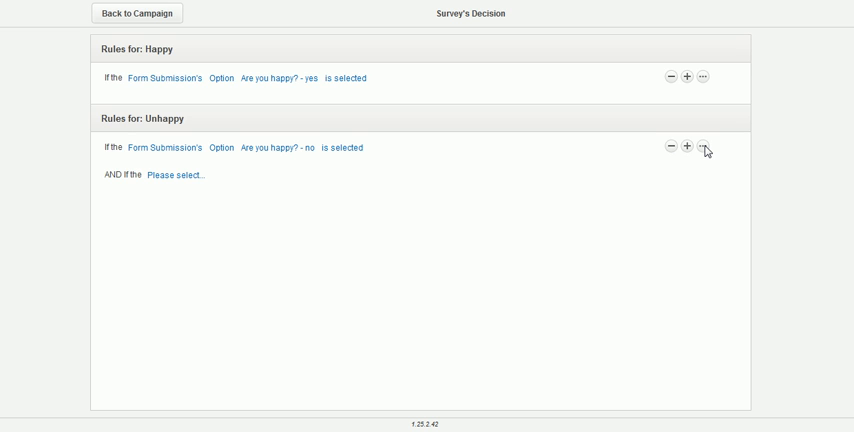
left_click(705, 145)
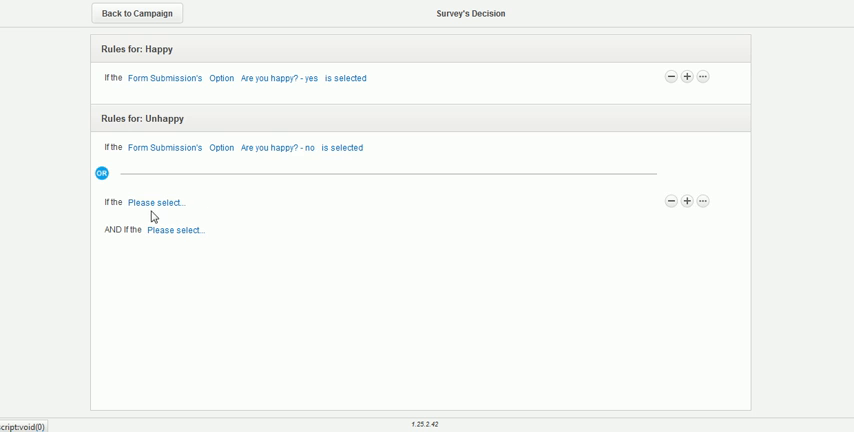
left_click(154, 202)
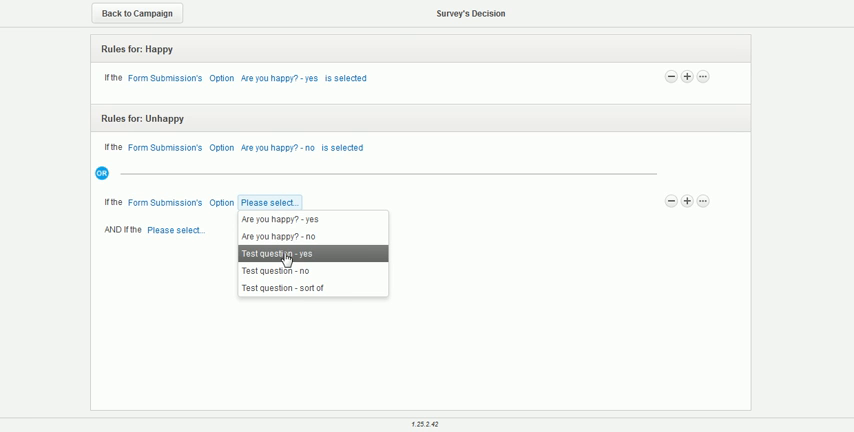
left_click(287, 252)
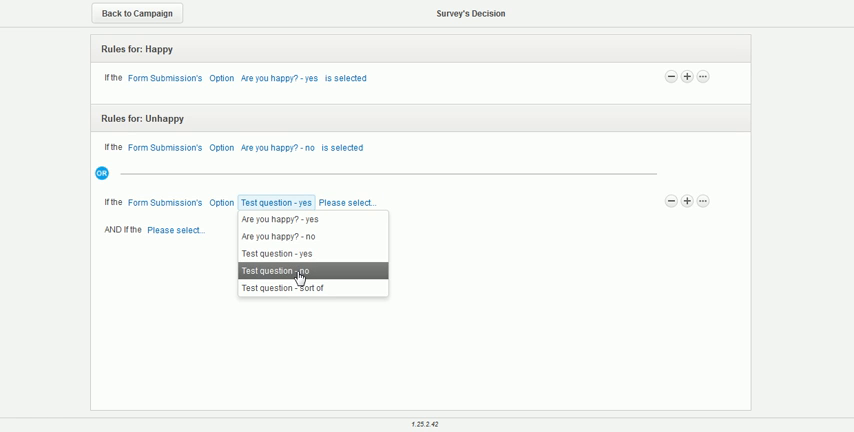
left_click(290, 272)
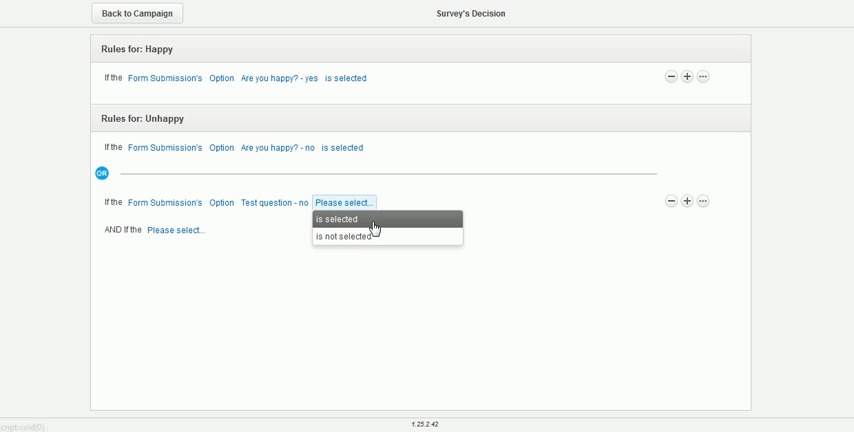
left_click(338, 218)
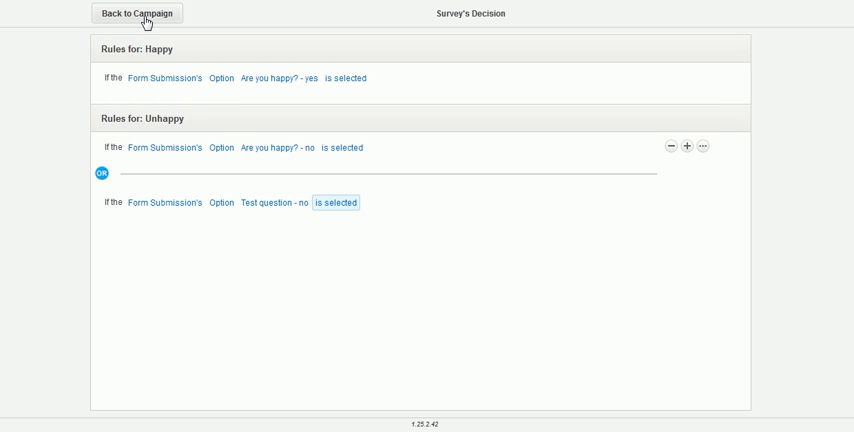
mouse_move(136, 13)
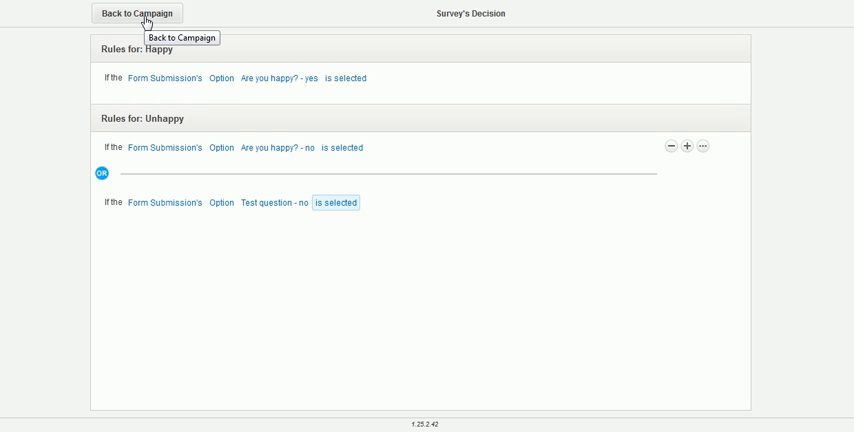
Add a tag step and an email named 'We would love to call you' to the Unhappy sequence
left_click(136, 12)
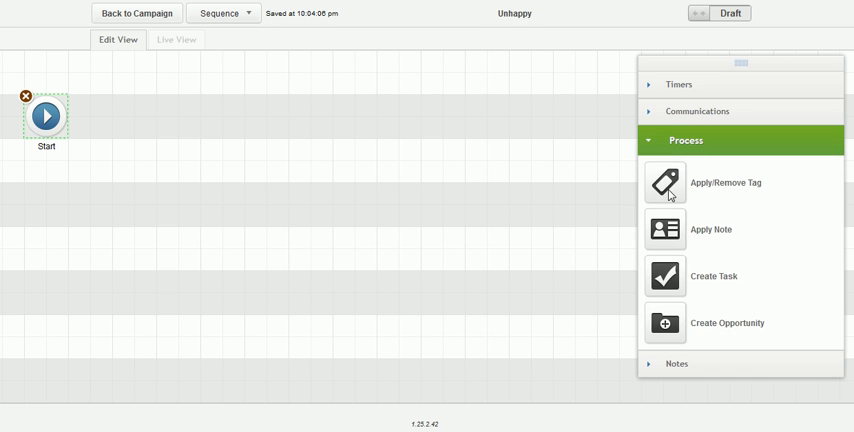
left_click_drag(664, 182, 148, 118)
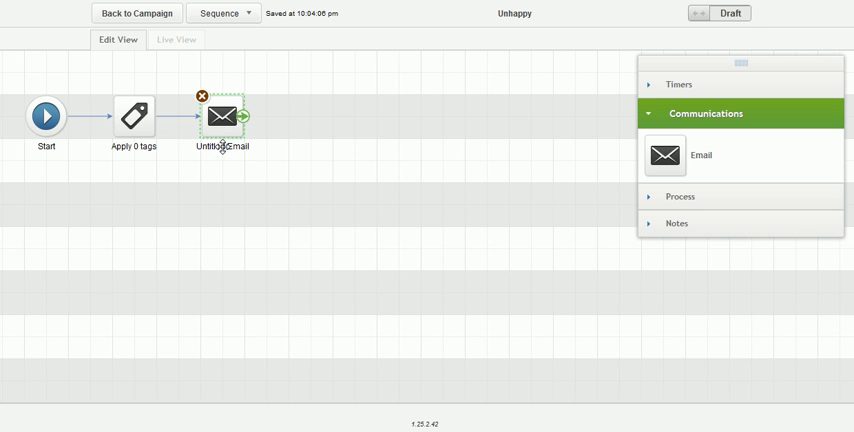
double_click(222, 146)
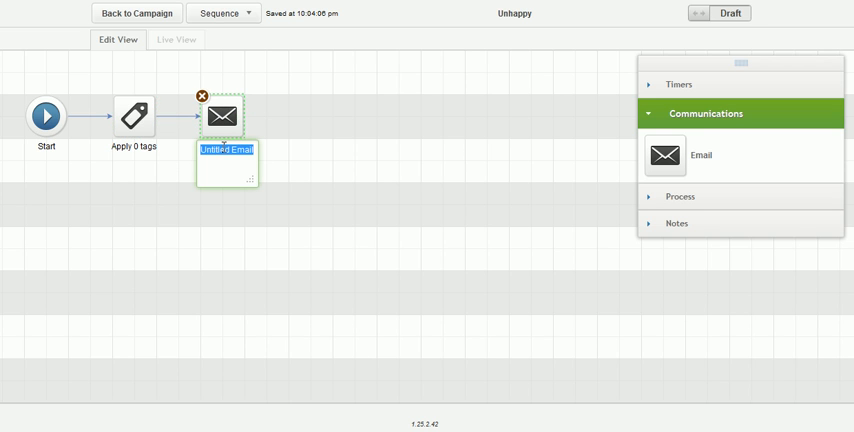
type("We would")
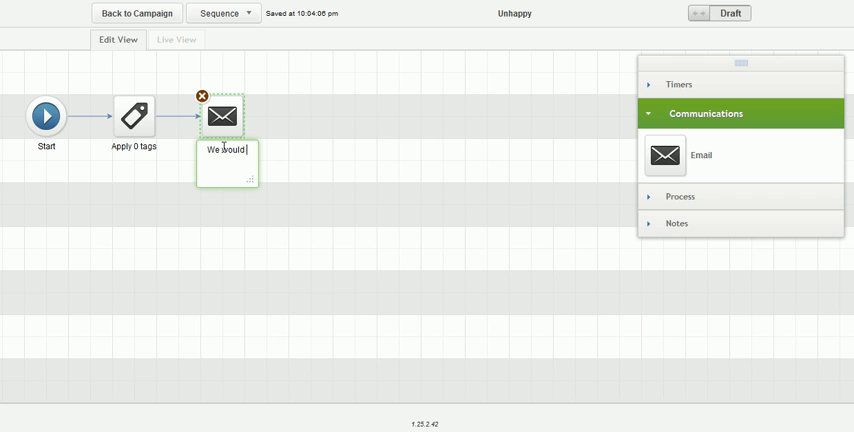
type("love to call you")
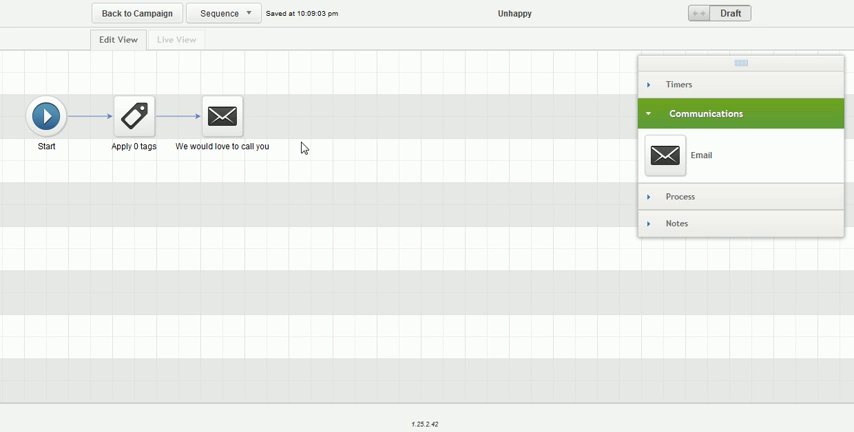
mouse_move(731, 13)
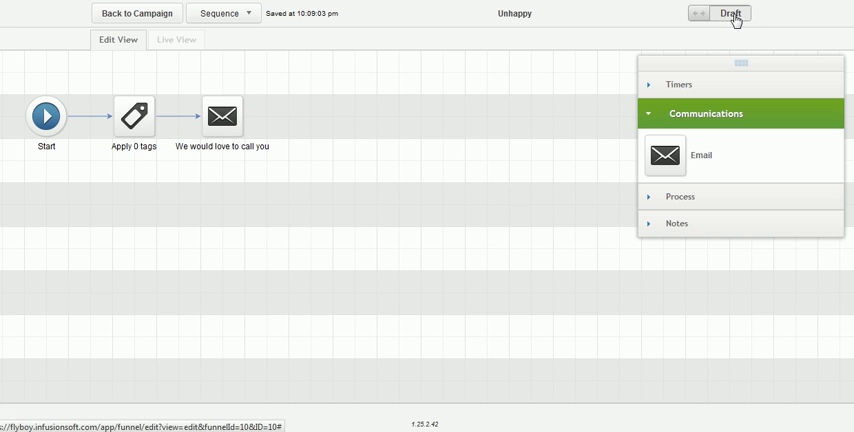
Mark the Unhappy sequence ready and make the note a Call with description and creation notes
left_click(730, 13)
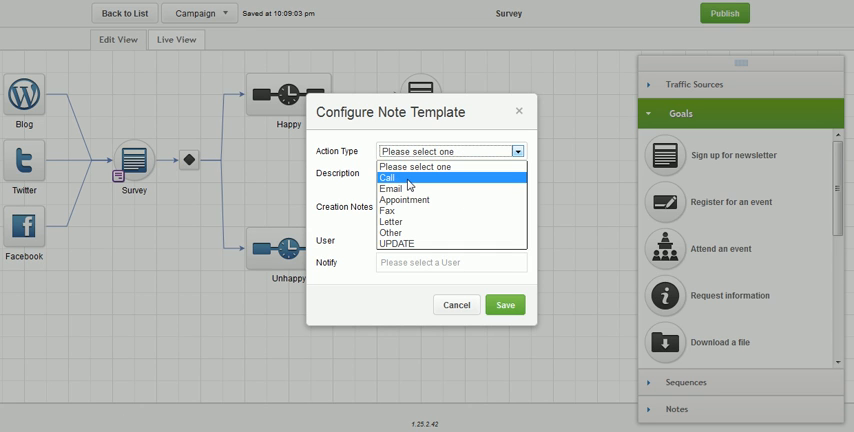
left_click(388, 178)
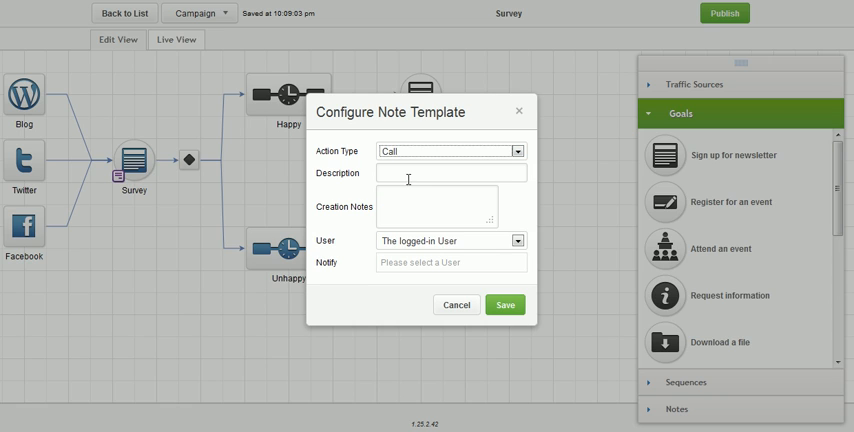
type("Call this person")
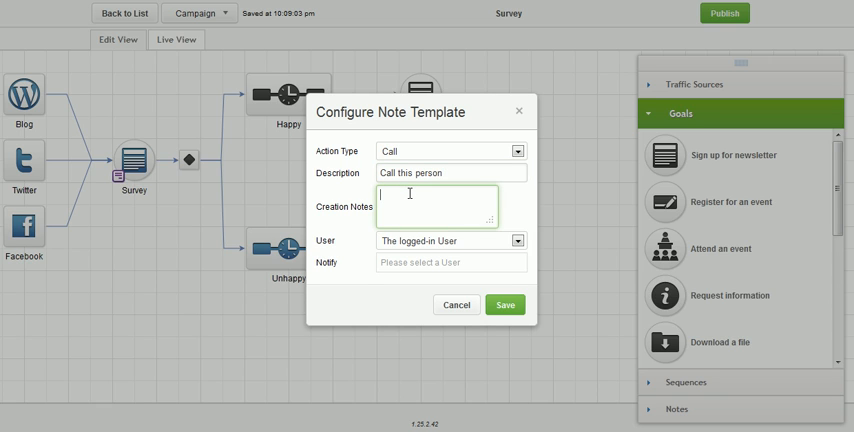
type("they")
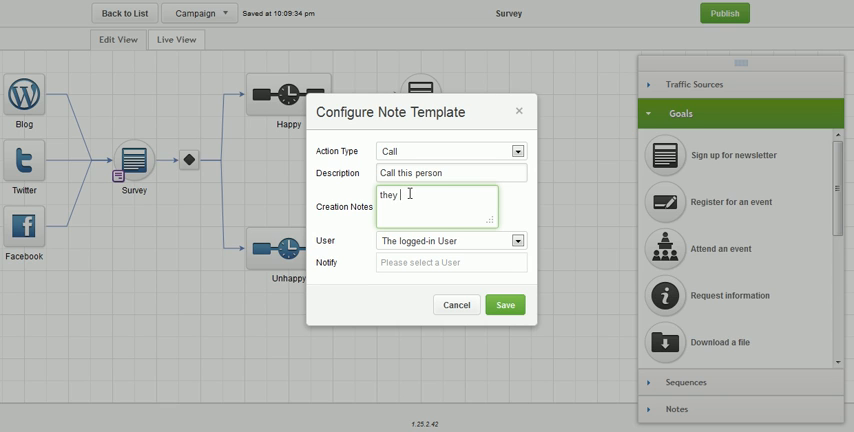
type("are unhappy")
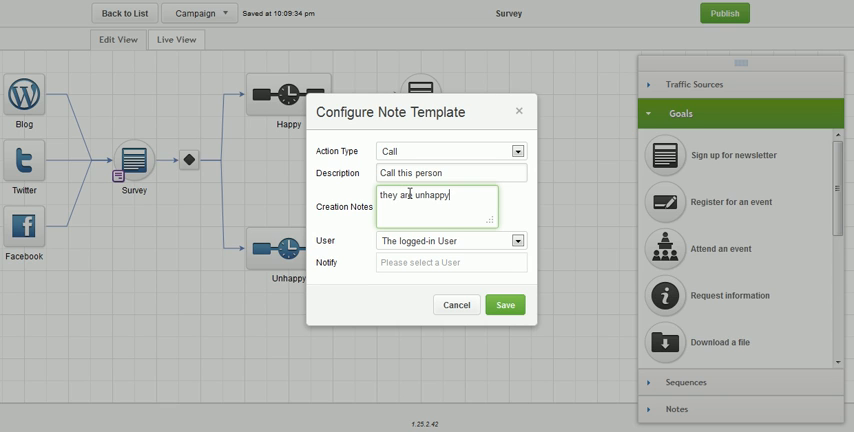
type("...so call them.")
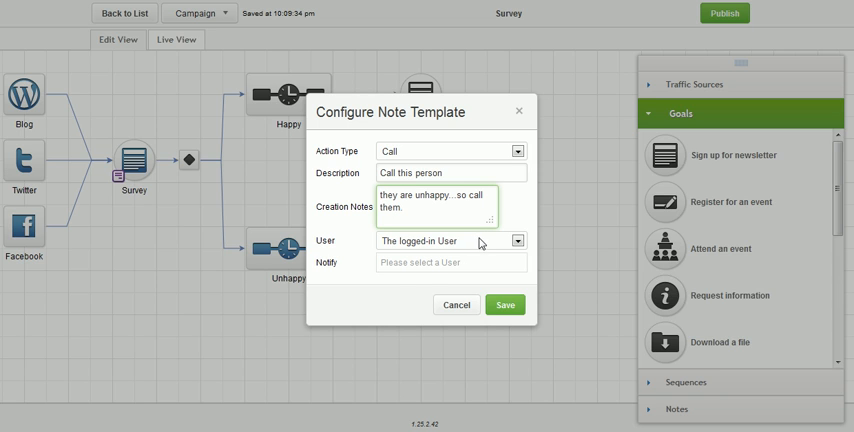
Assign the call note to a user, notify that same user, and save the template
left_click(449, 240)
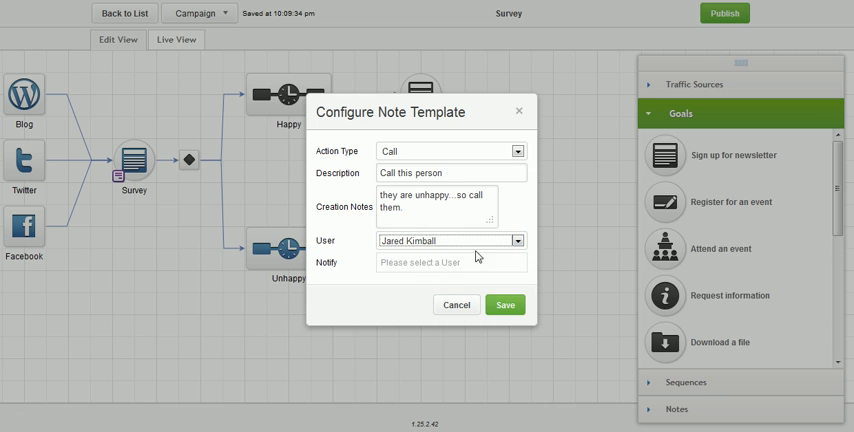
left_click(450, 262)
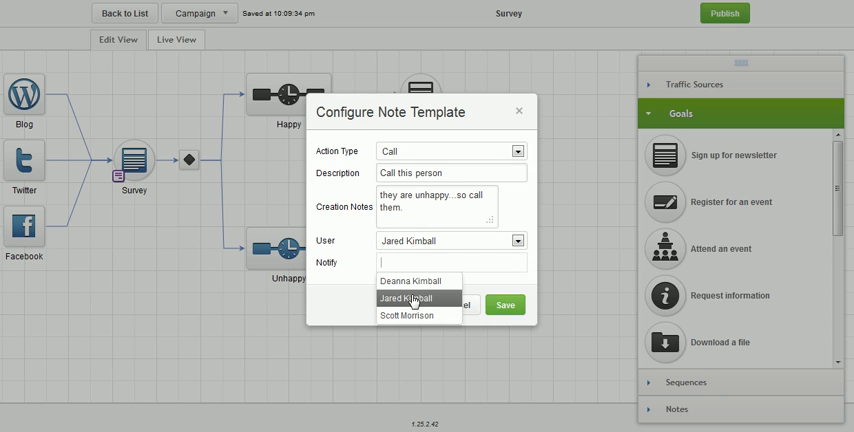
left_click(406, 298)
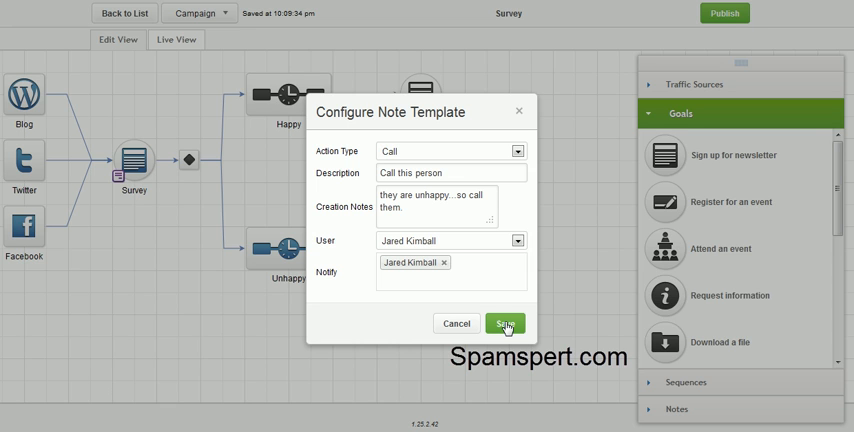
left_click(505, 323)
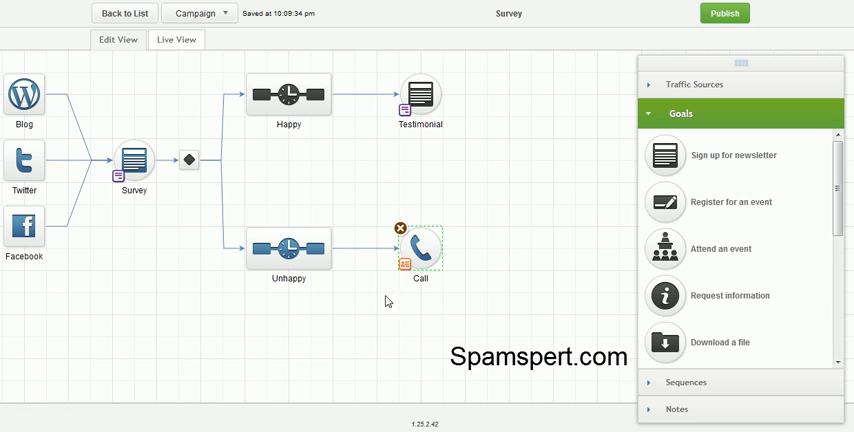
mouse_move(390, 278)
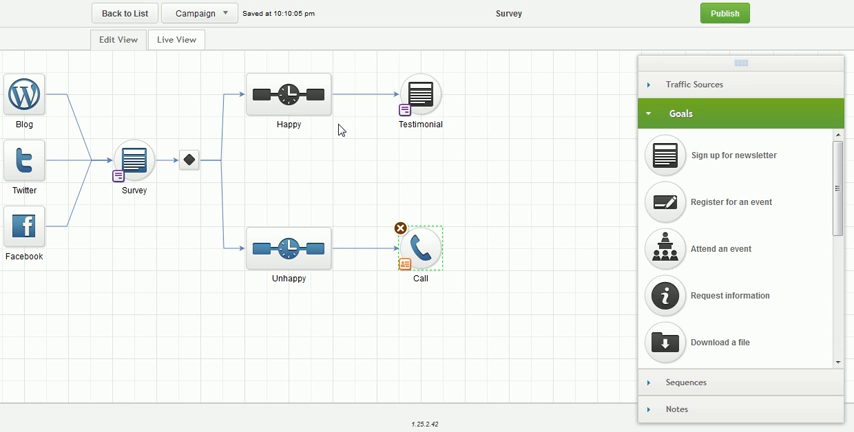
mouse_move(216, 160)
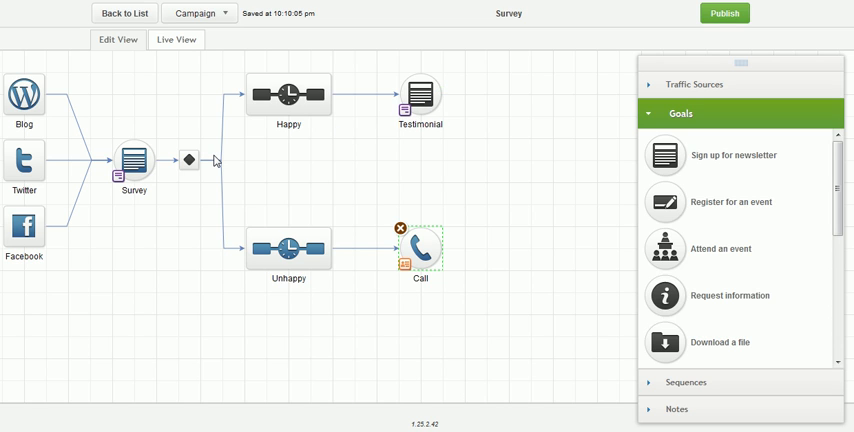
mouse_move(316, 176)
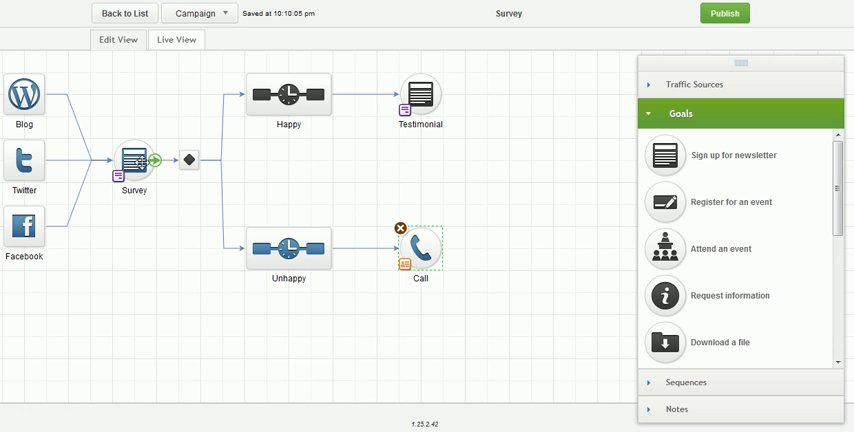
mouse_move(295, 98)
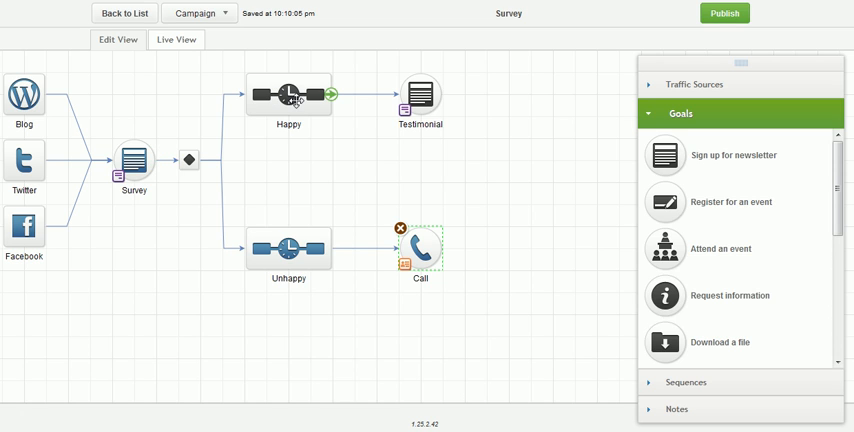